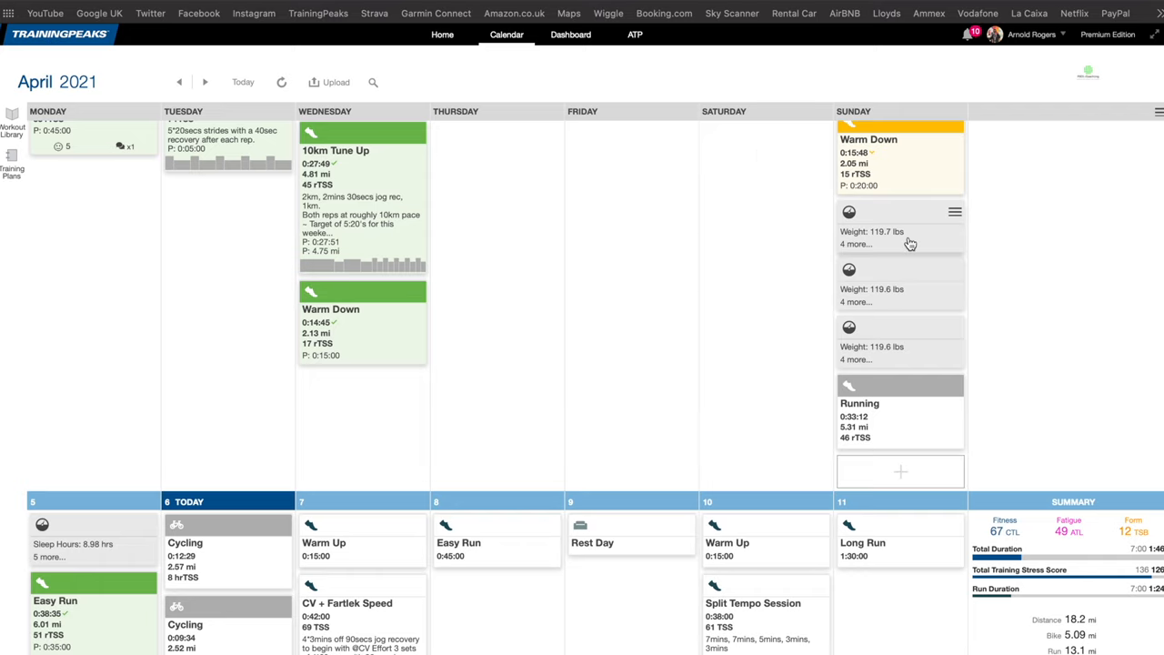
mouse_move(896, 383)
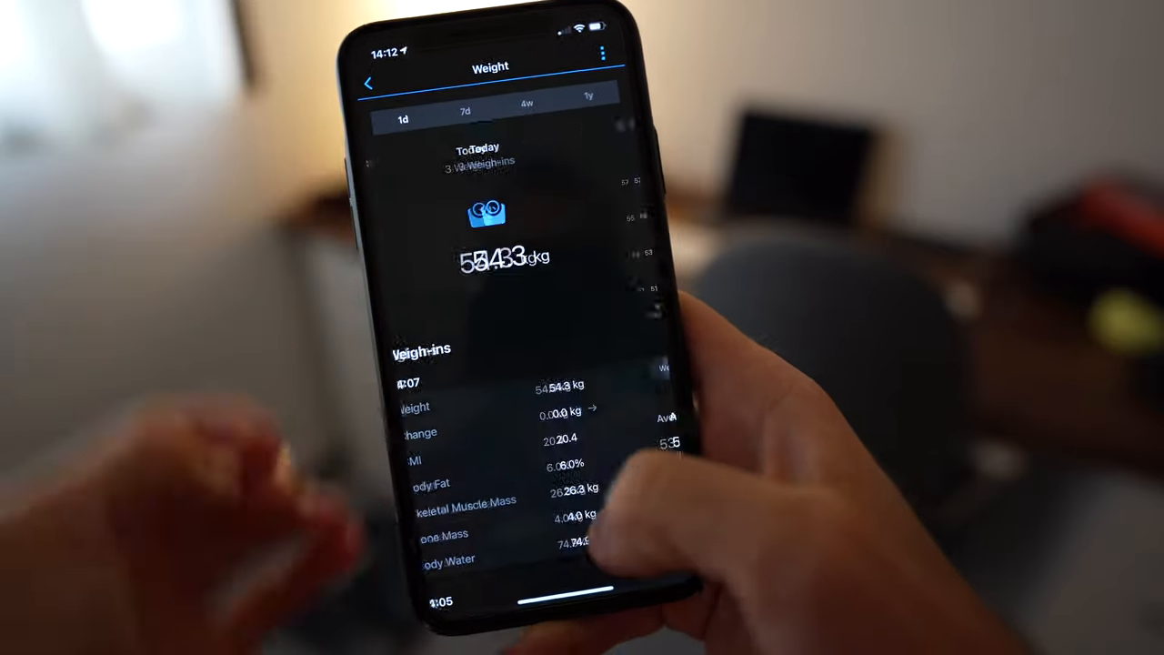
Scroll the Garmin Connect Weigh-ins list to today's weight, BMI and body fat entries
scroll(down, 3)
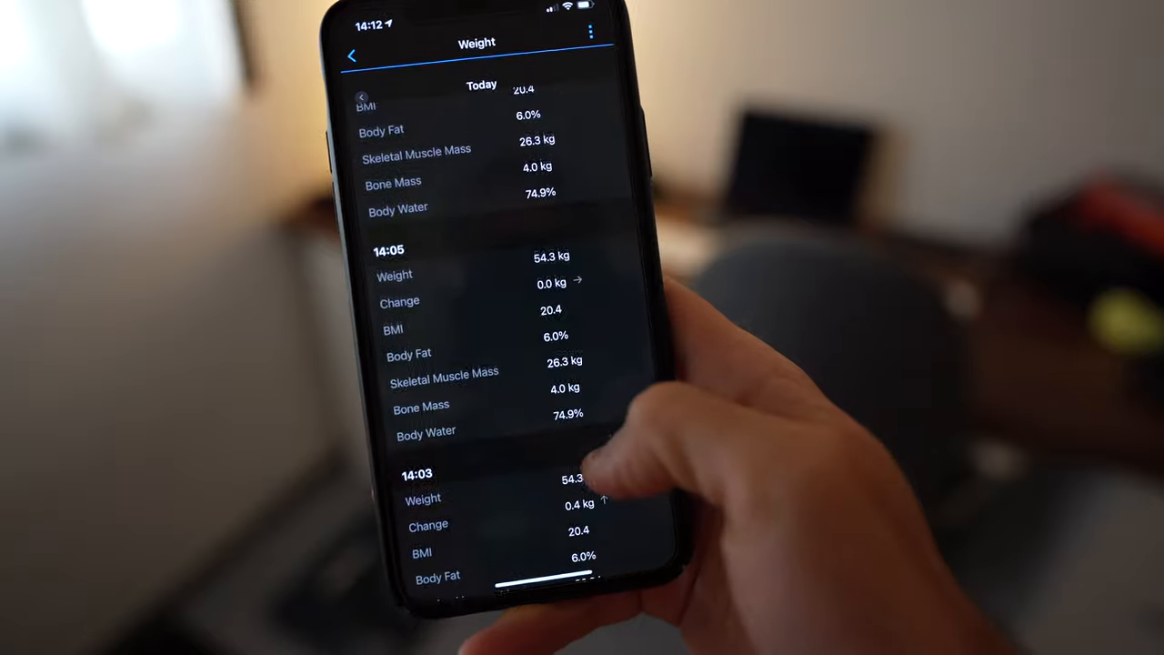
scroll(down, 3)
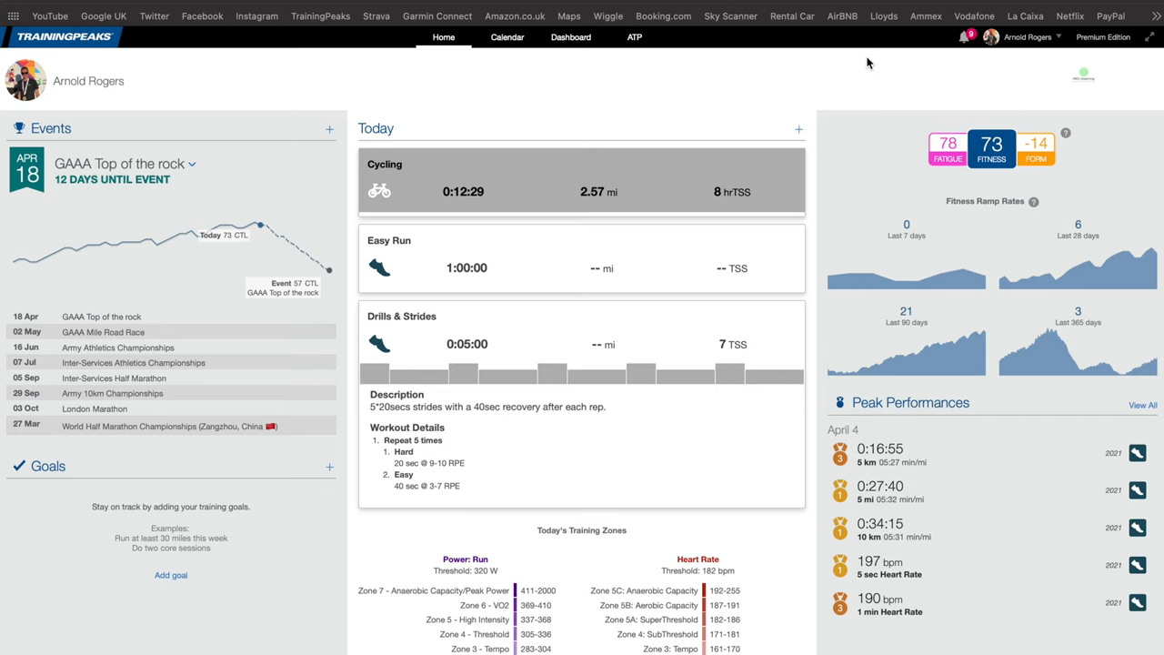
click(507, 37)
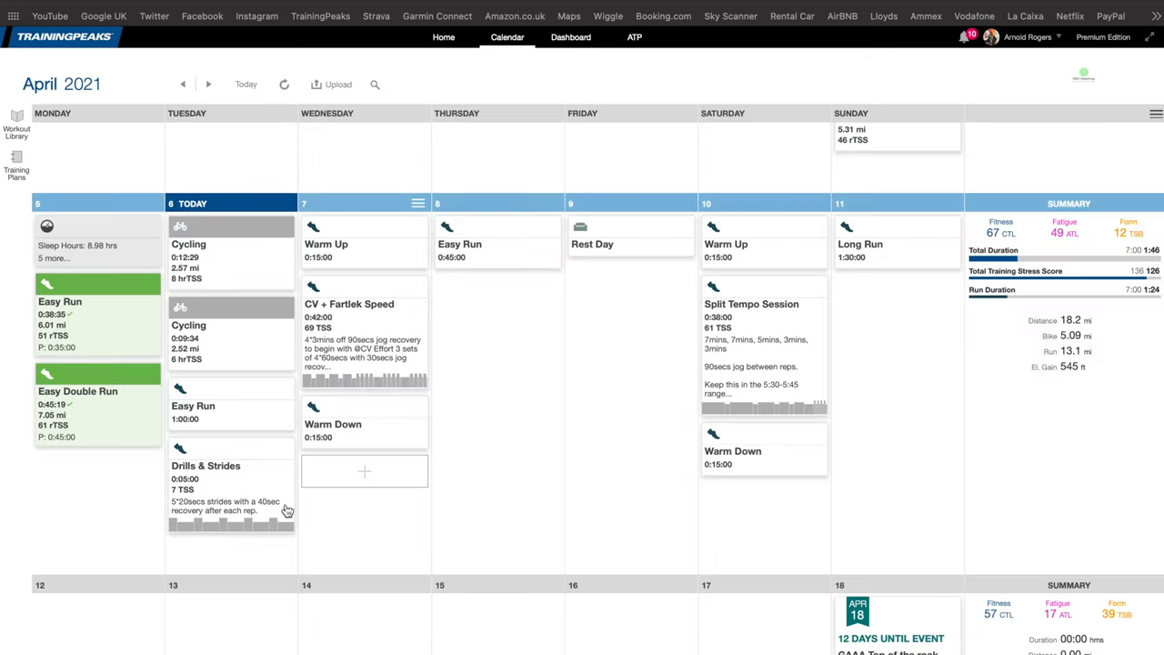
click(444, 37)
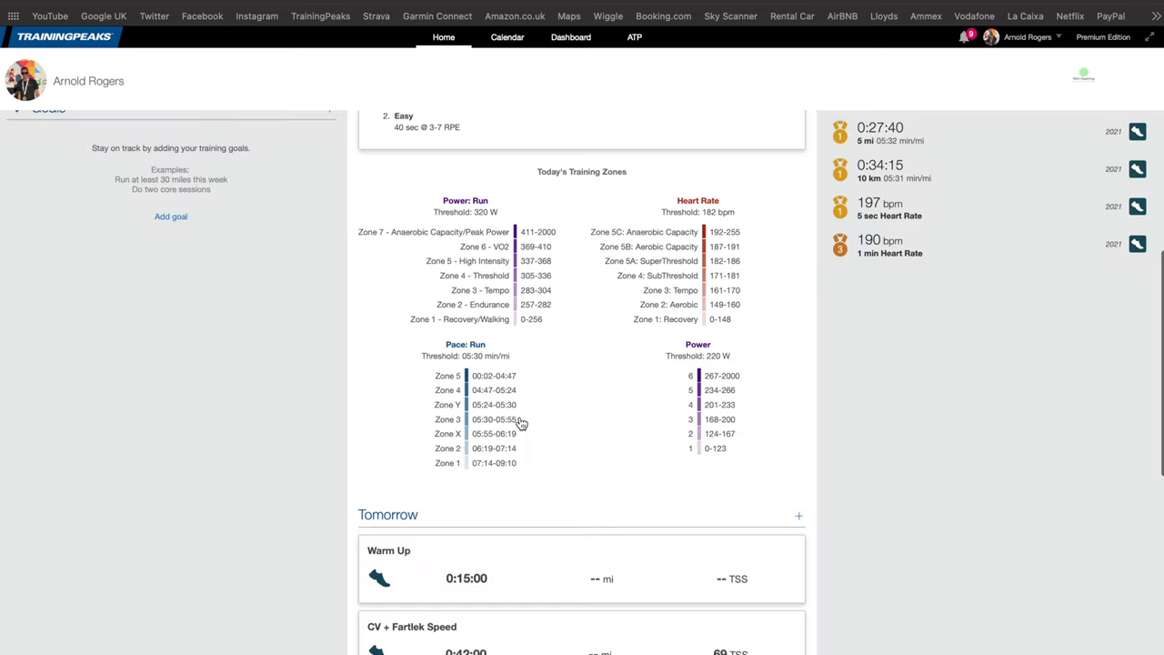
scroll(down, 3)
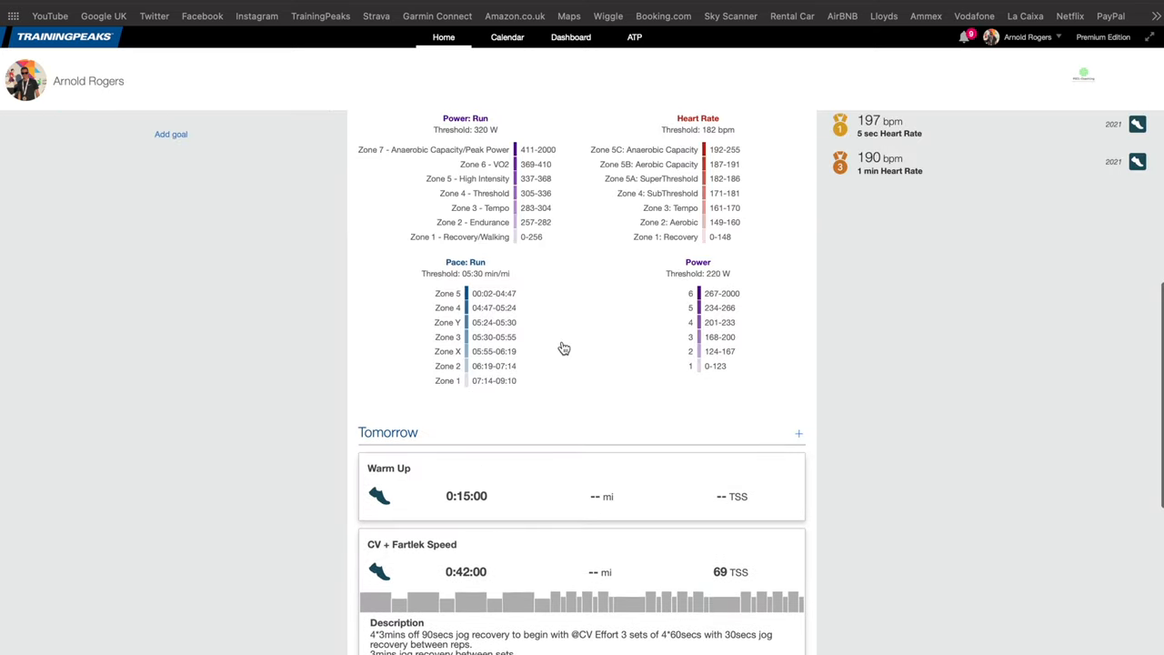
scroll(up, 3)
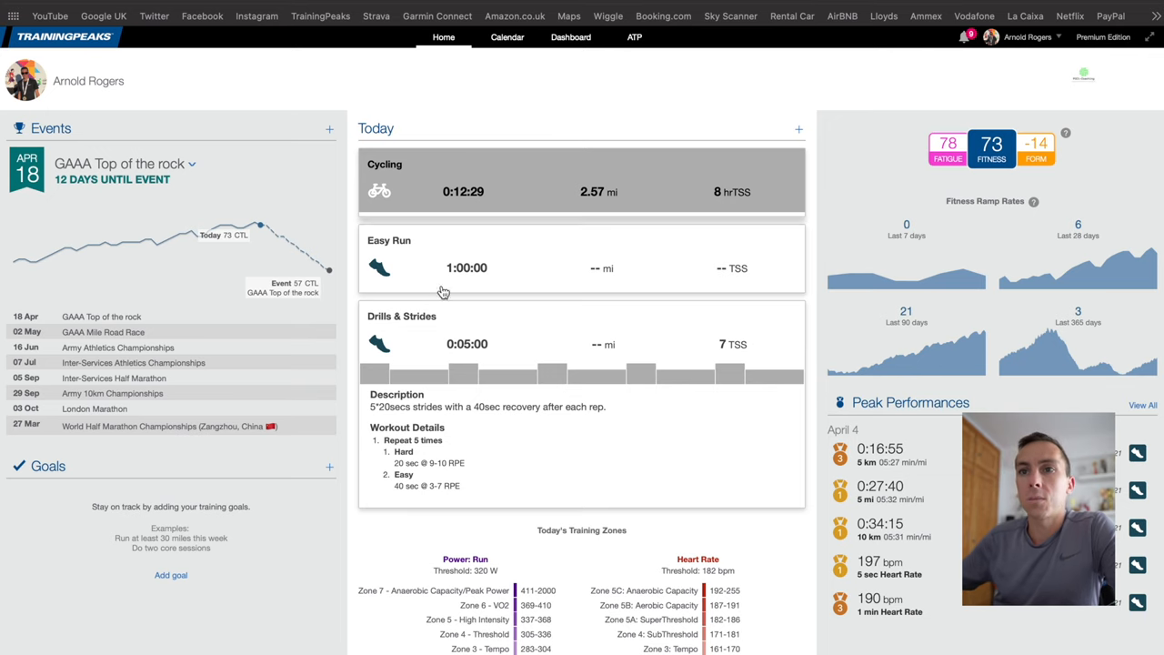
mouse_move(314, 135)
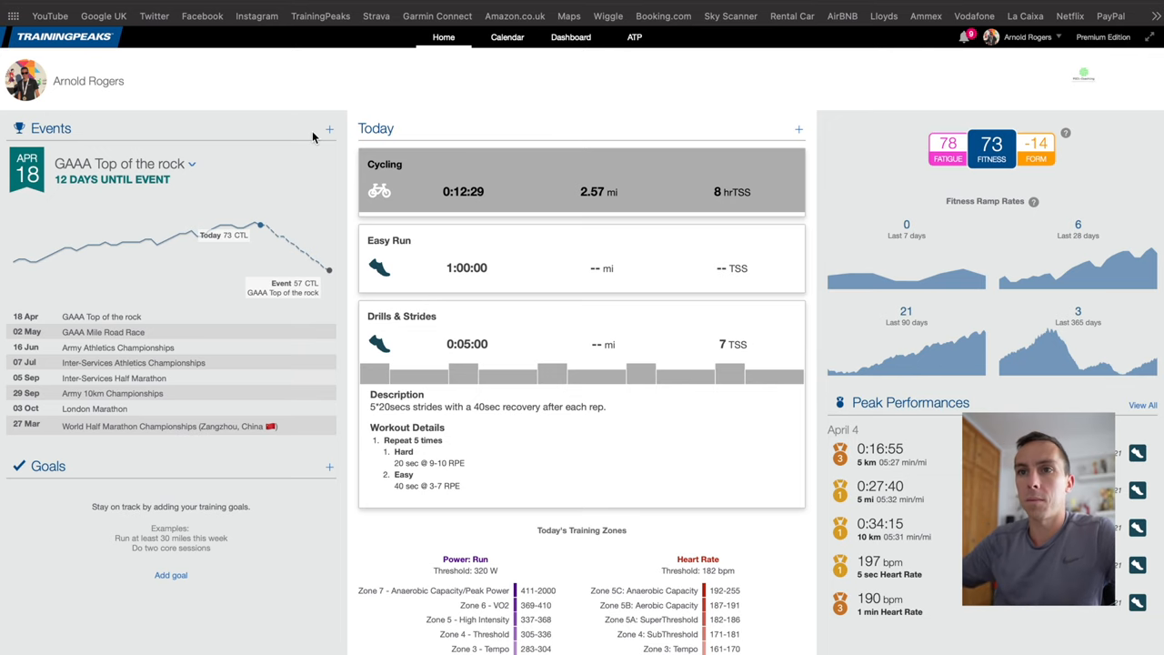
mouse_move(896, 464)
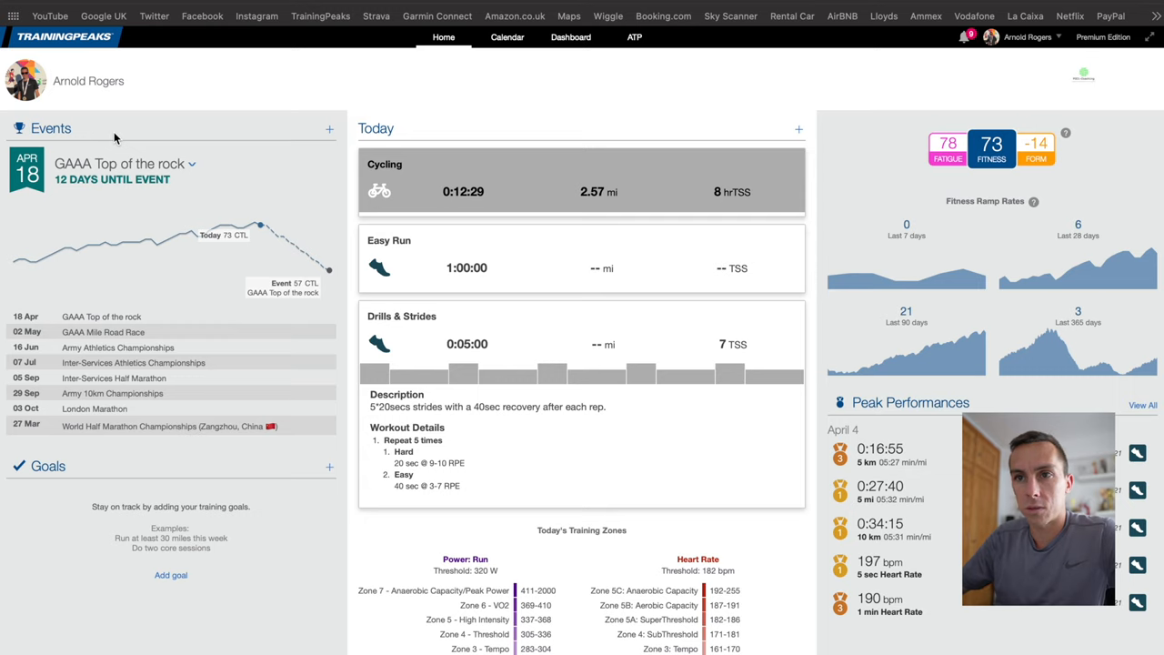
mouse_move(67, 231)
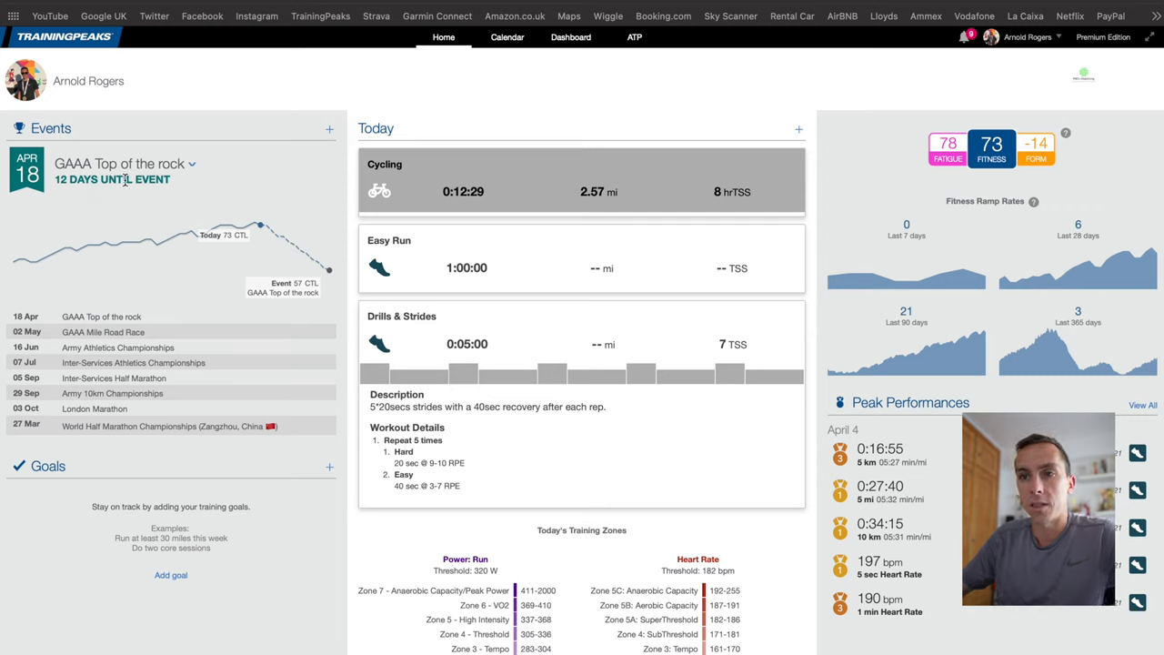
mouse_move(92, 221)
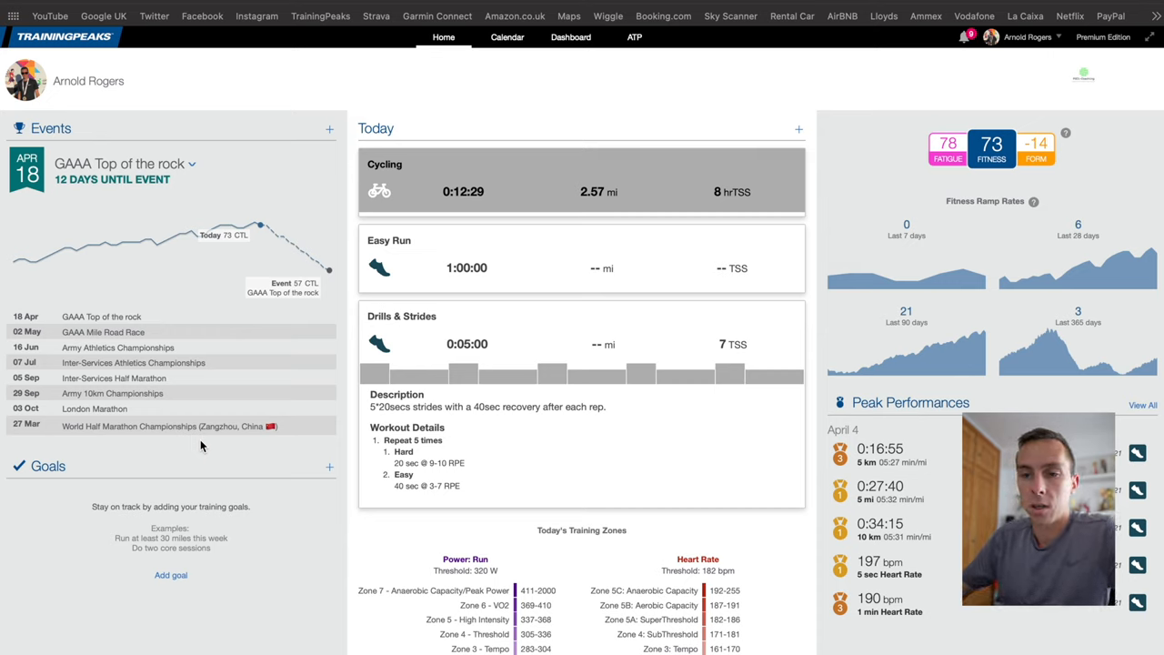
mouse_move(286, 635)
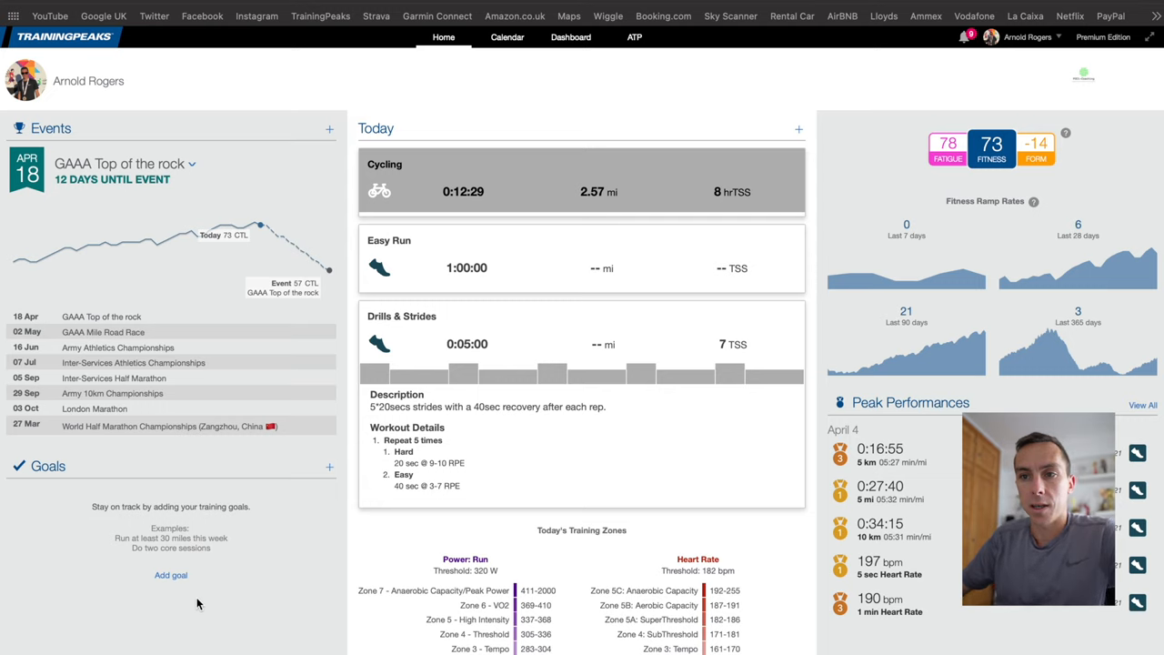
mouse_move(25, 537)
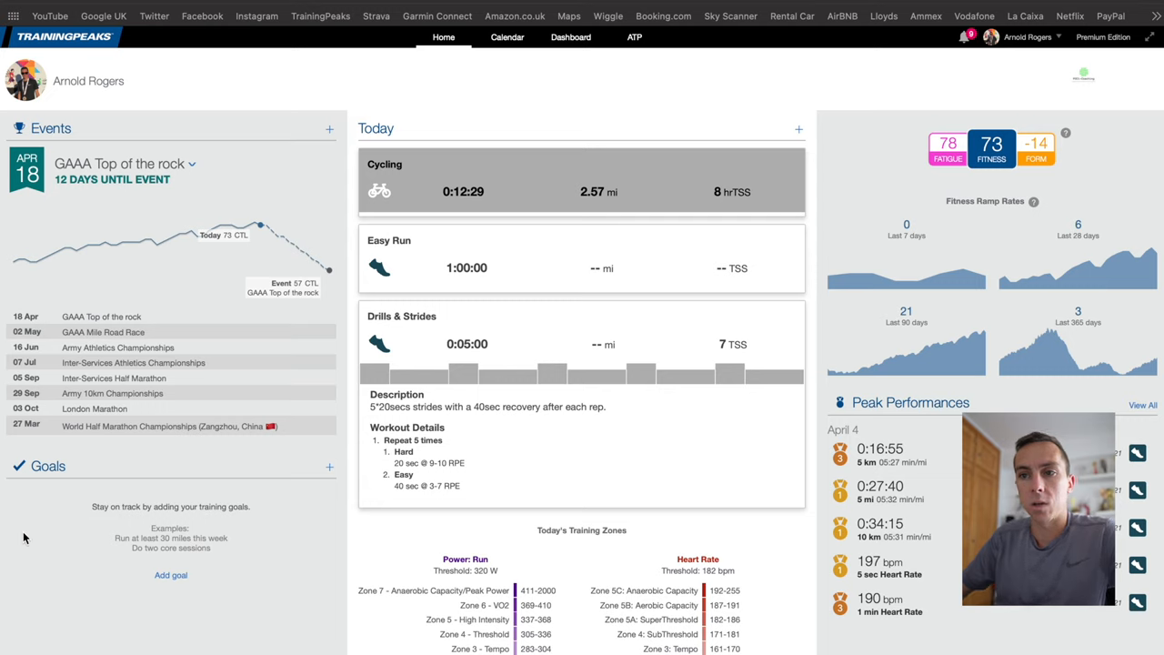
mouse_move(398, 259)
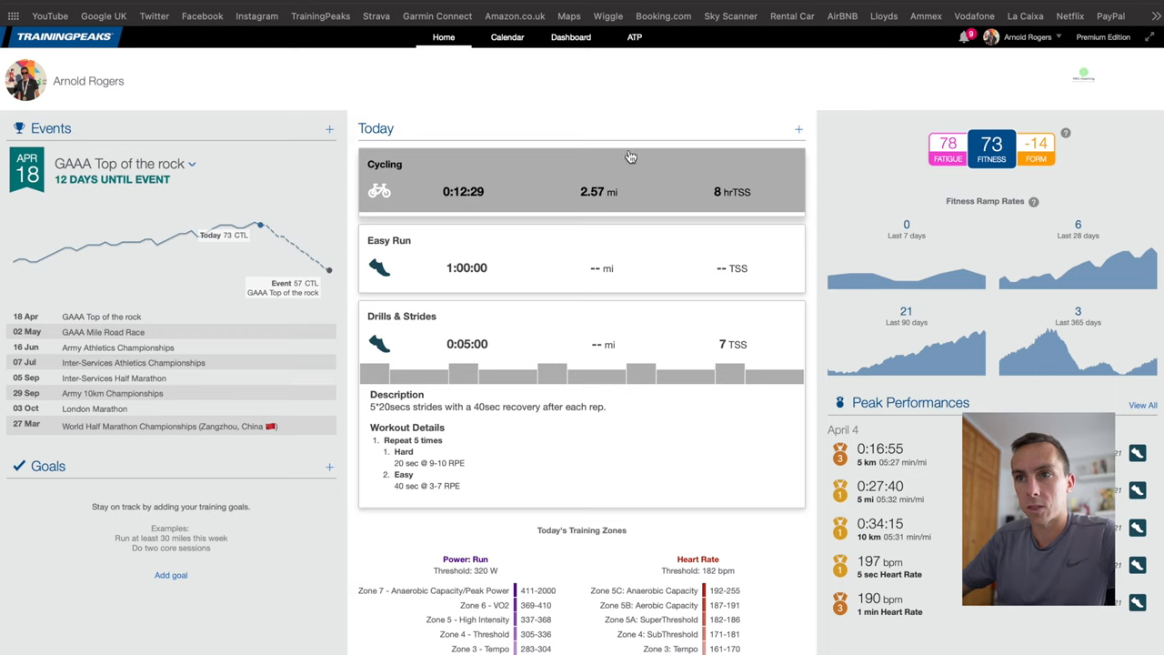
mouse_move(385, 292)
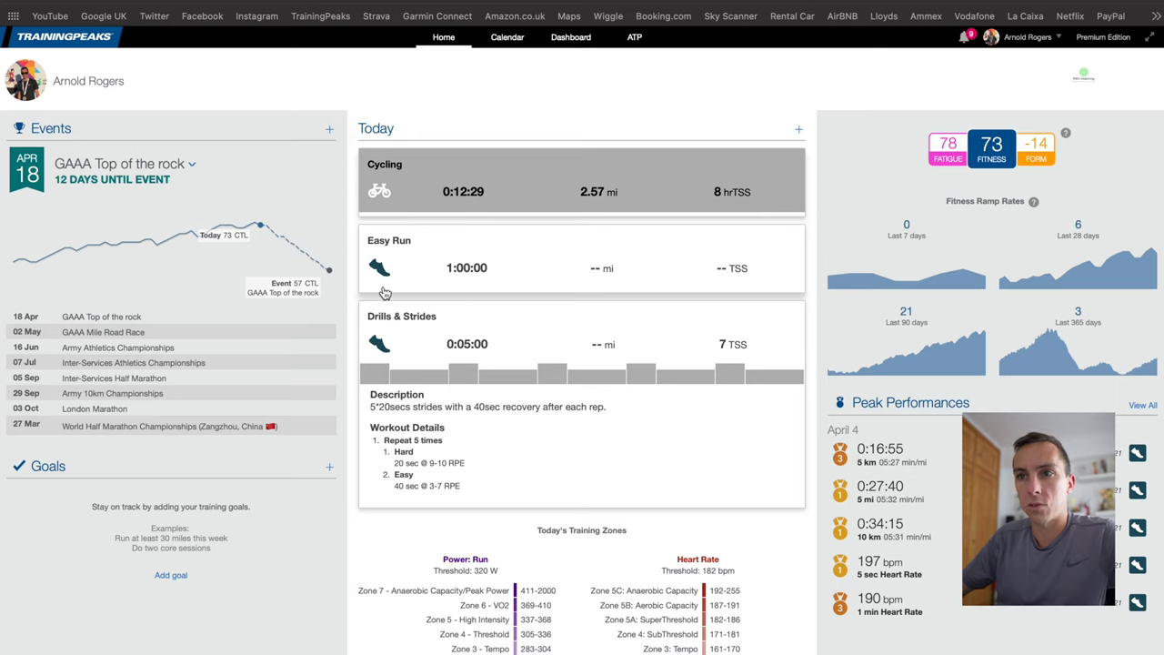
mouse_move(418, 256)
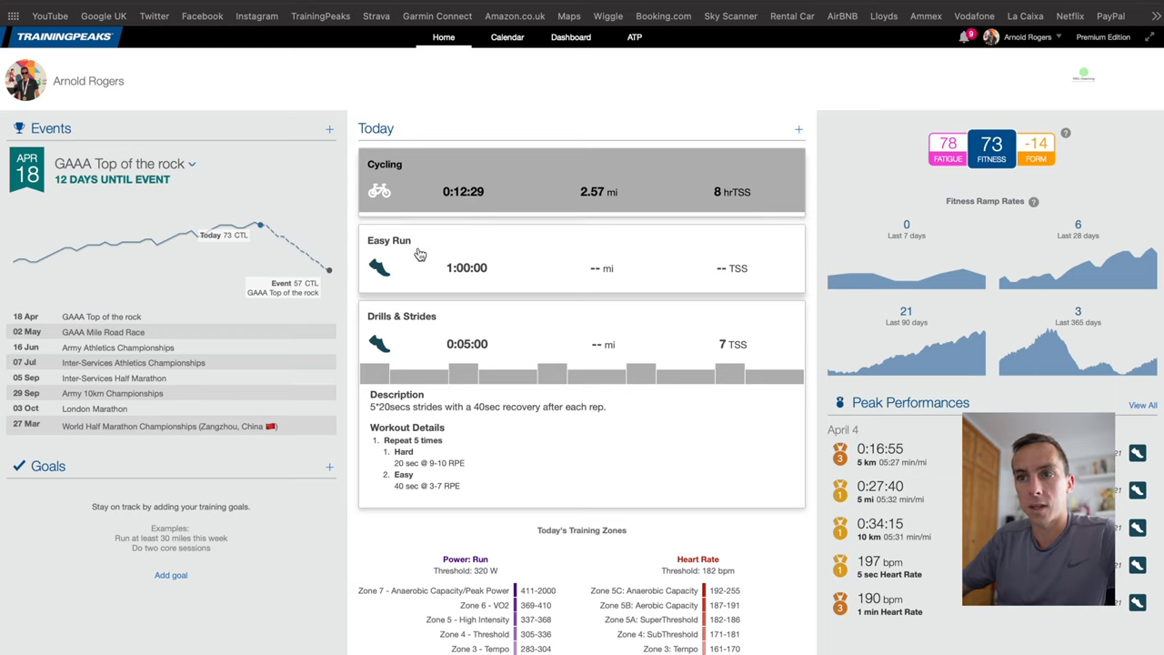
mouse_move(602, 461)
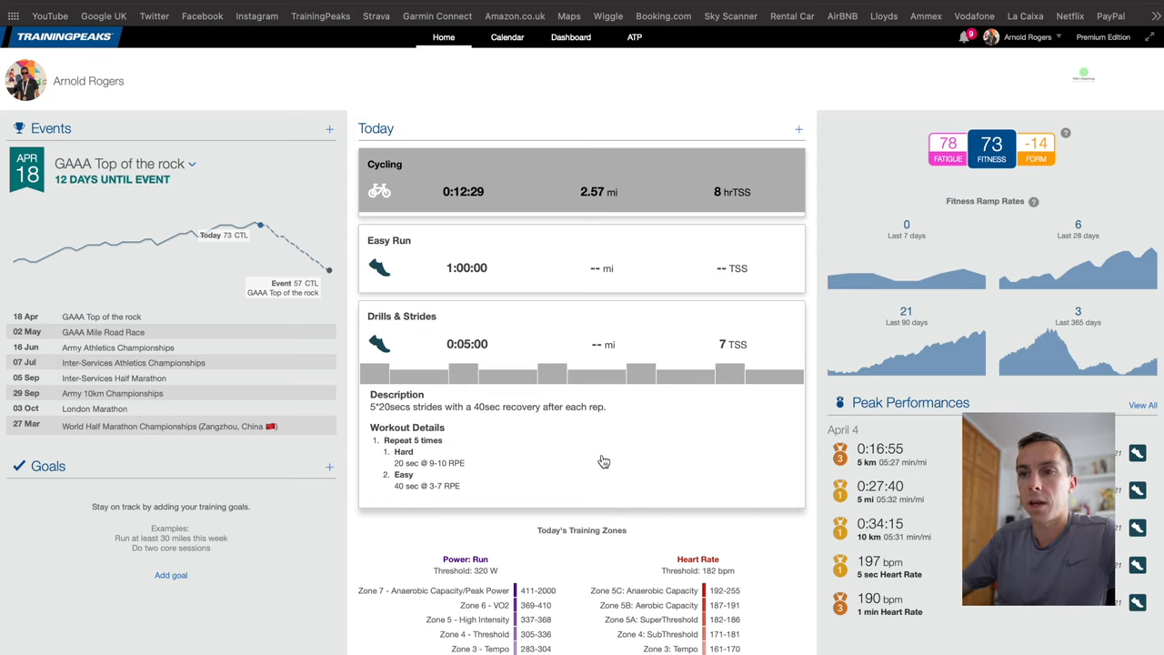
mouse_move(413, 376)
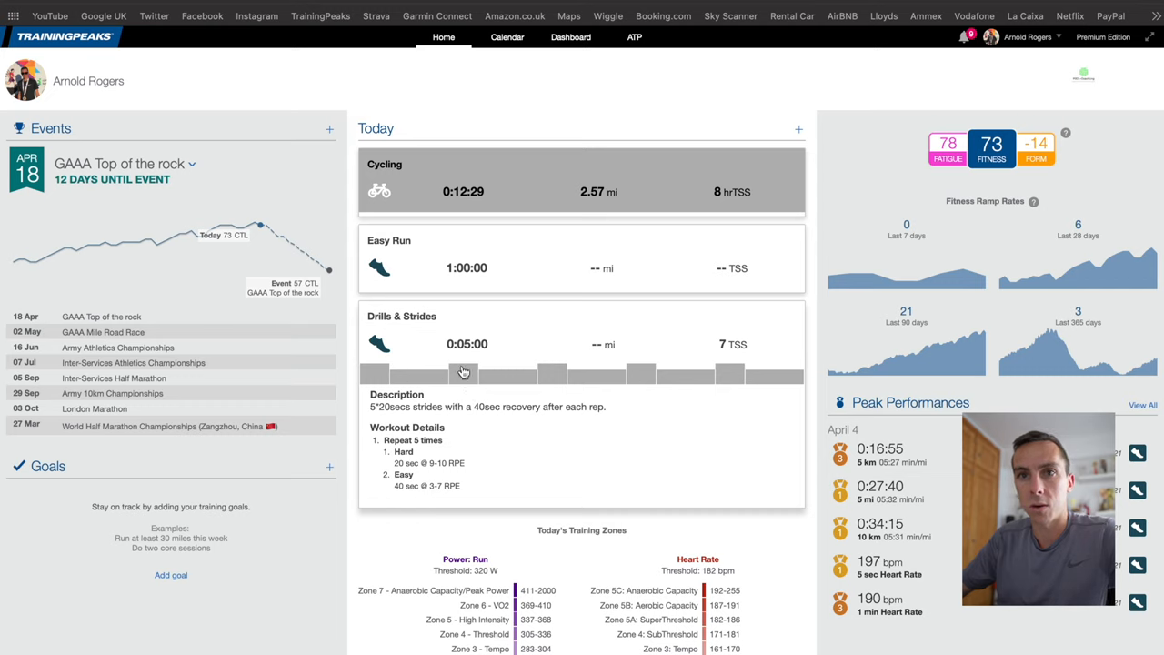
mouse_move(521, 423)
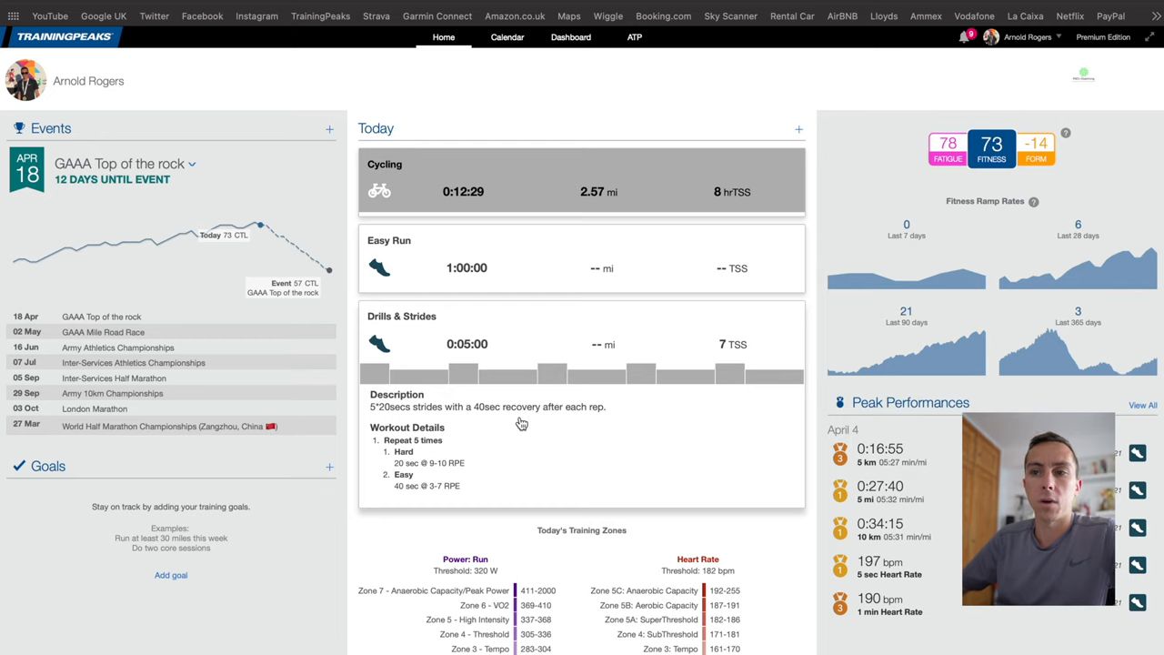
scroll(down, 3)
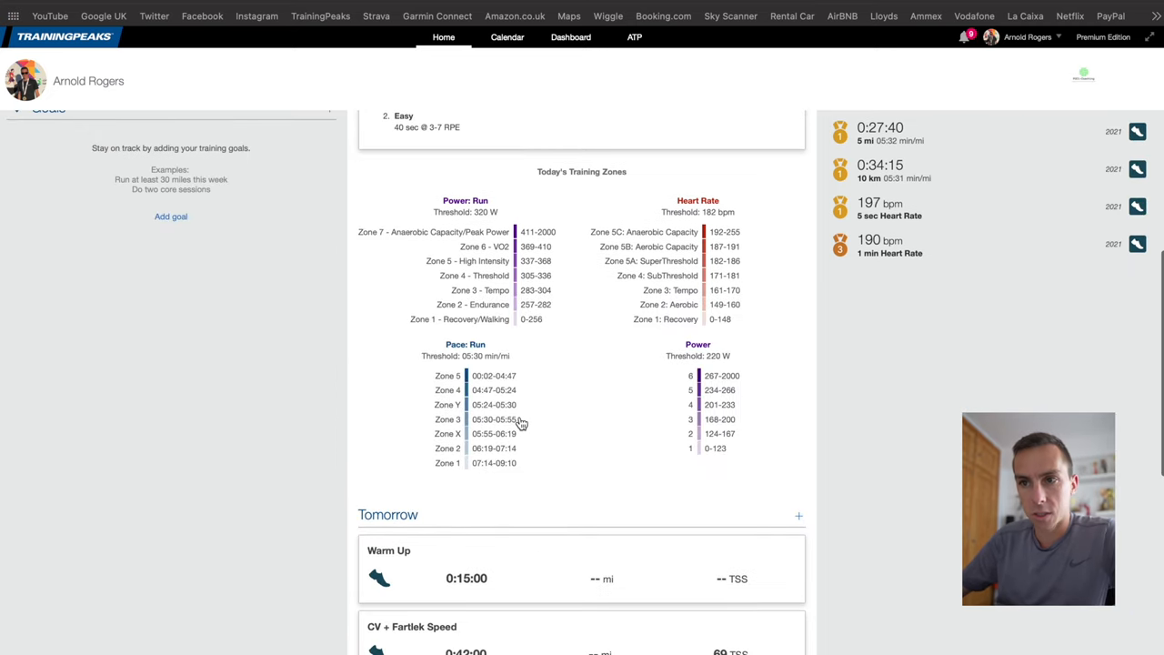
scroll(down, 3)
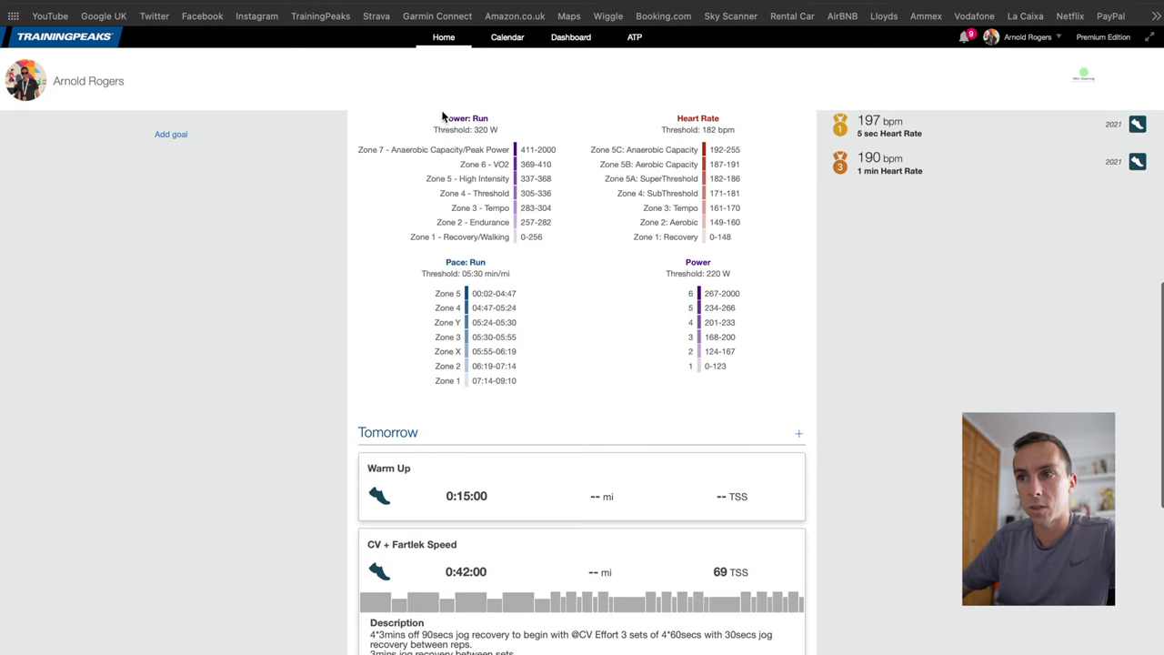
scroll(down, 3)
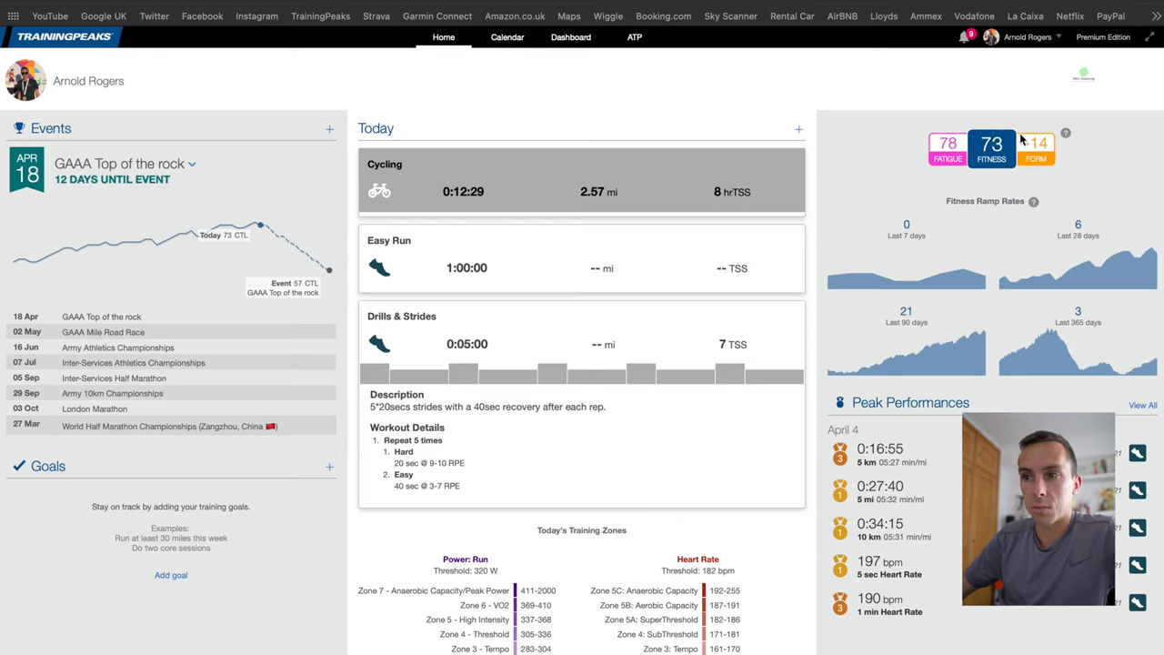
mouse_move(970, 148)
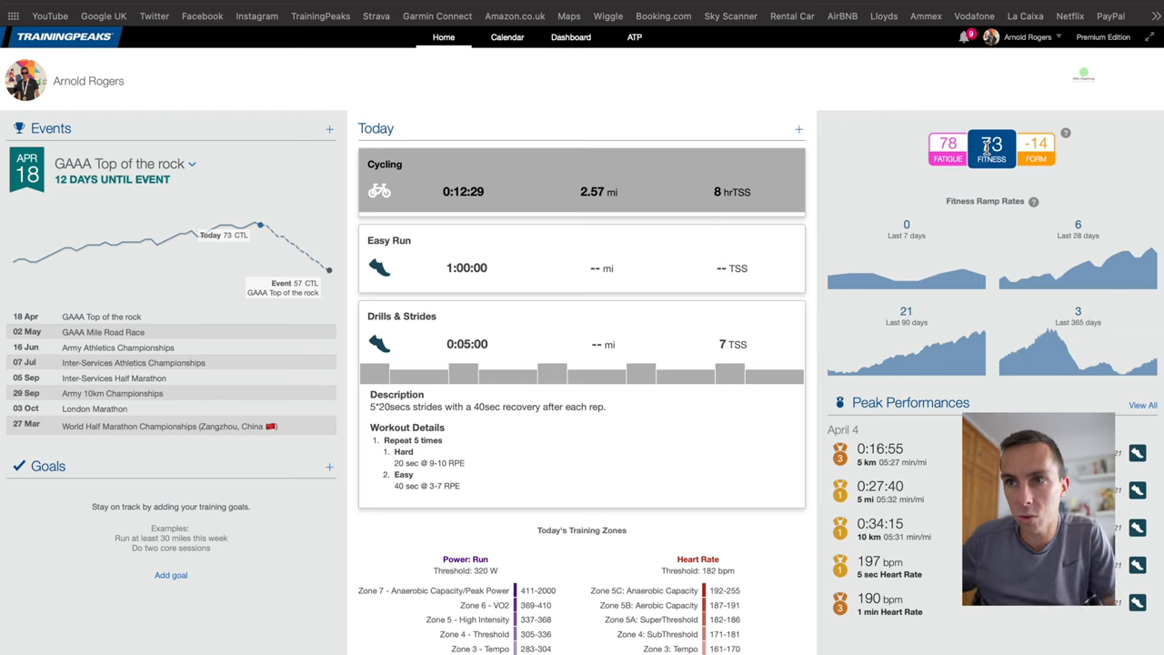
View the Dashboard charts and Home ramp rates, then show the April 2021 calendar
click(570, 36)
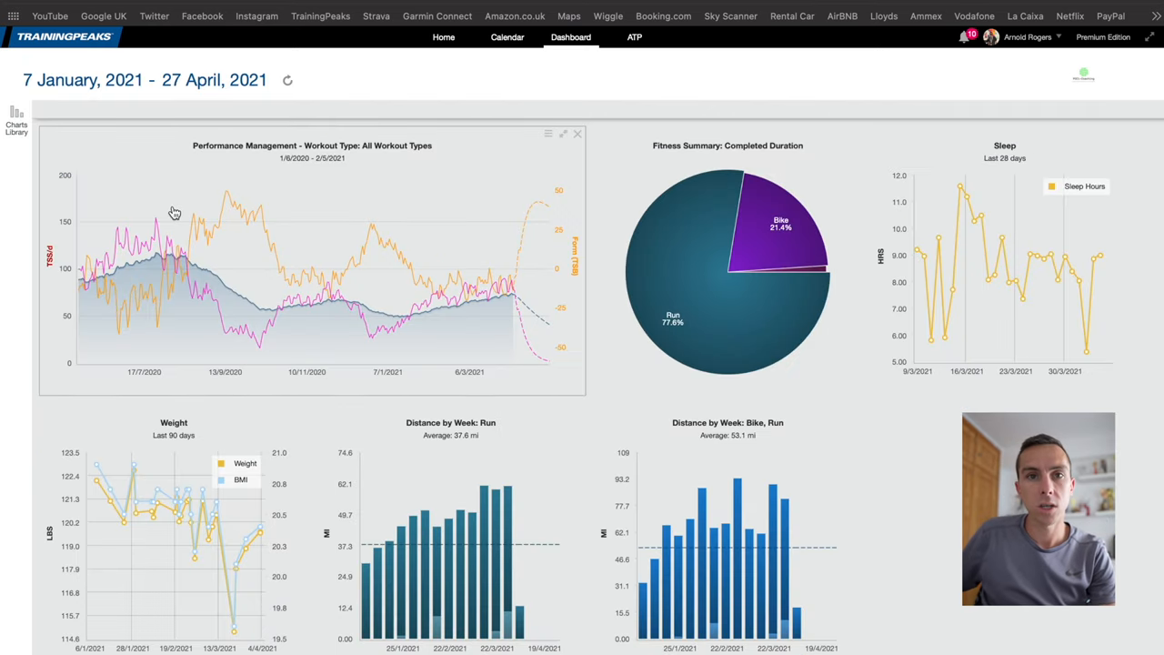
mouse_move(320, 255)
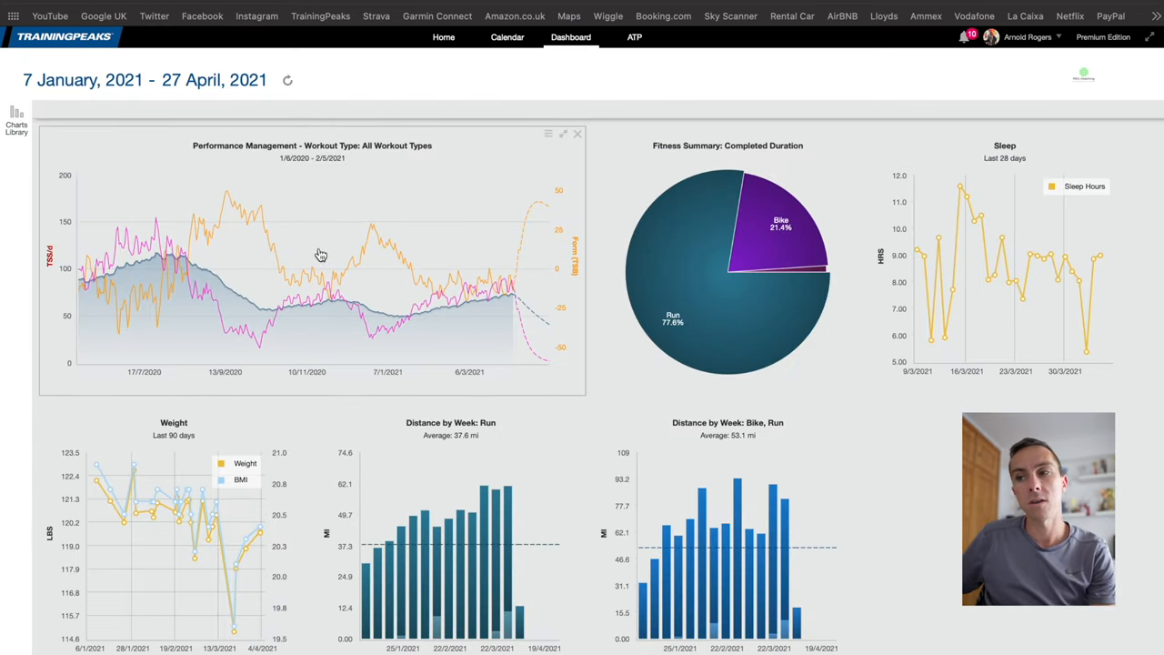
mouse_move(534, 280)
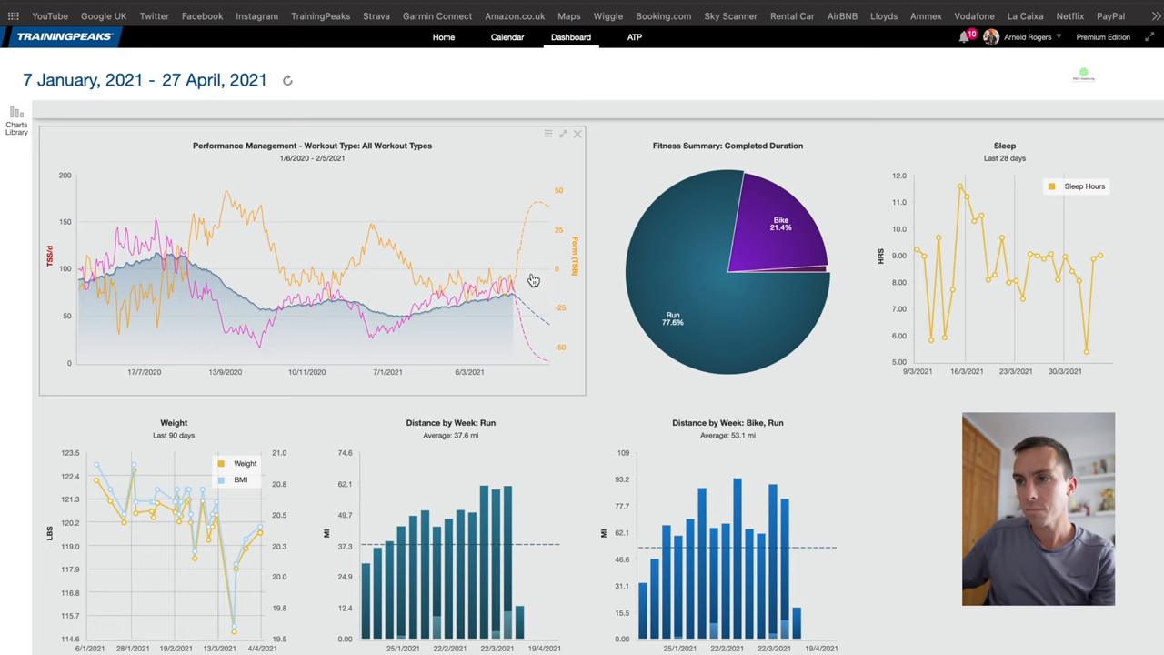
click(444, 37)
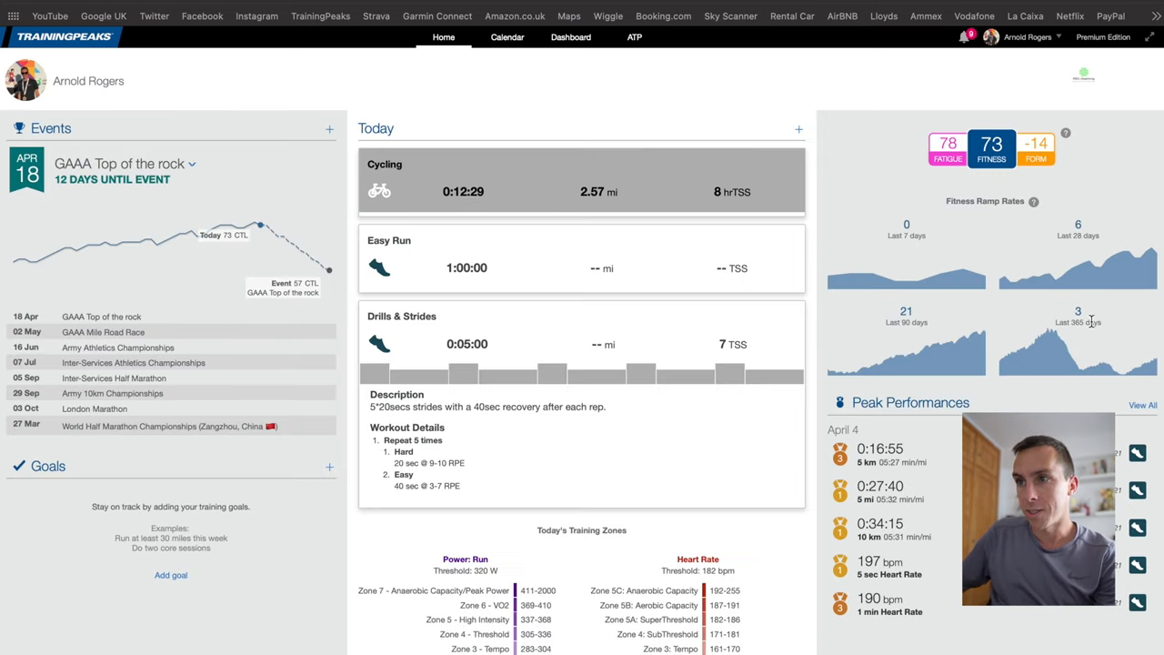
mouse_move(1128, 350)
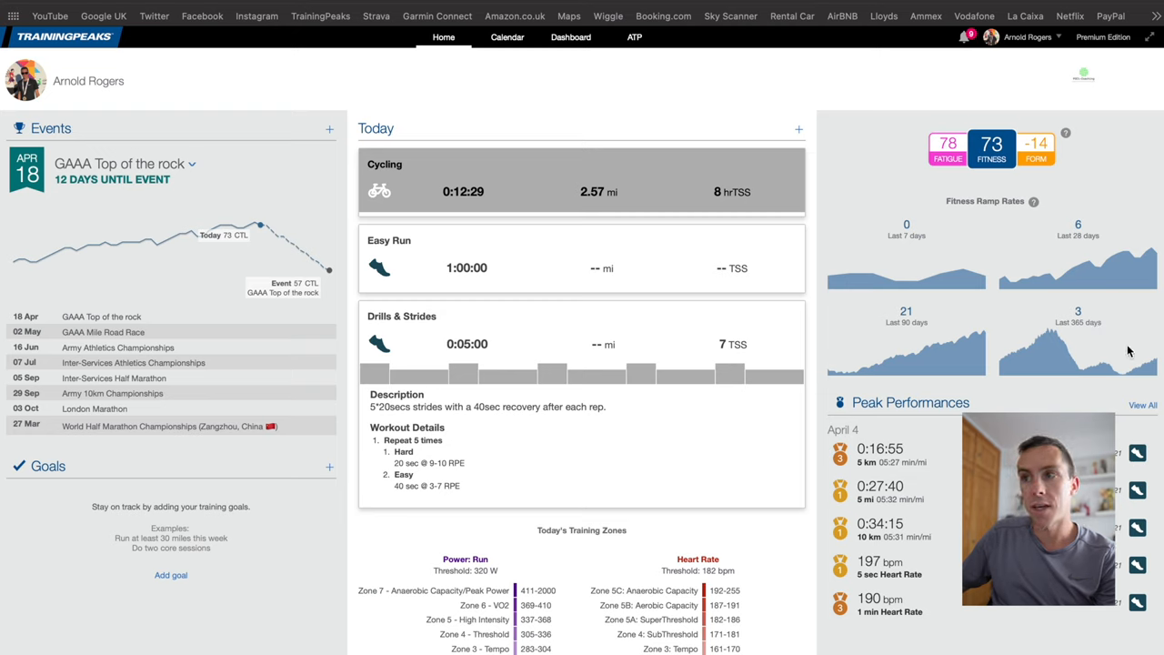
mouse_move(864, 375)
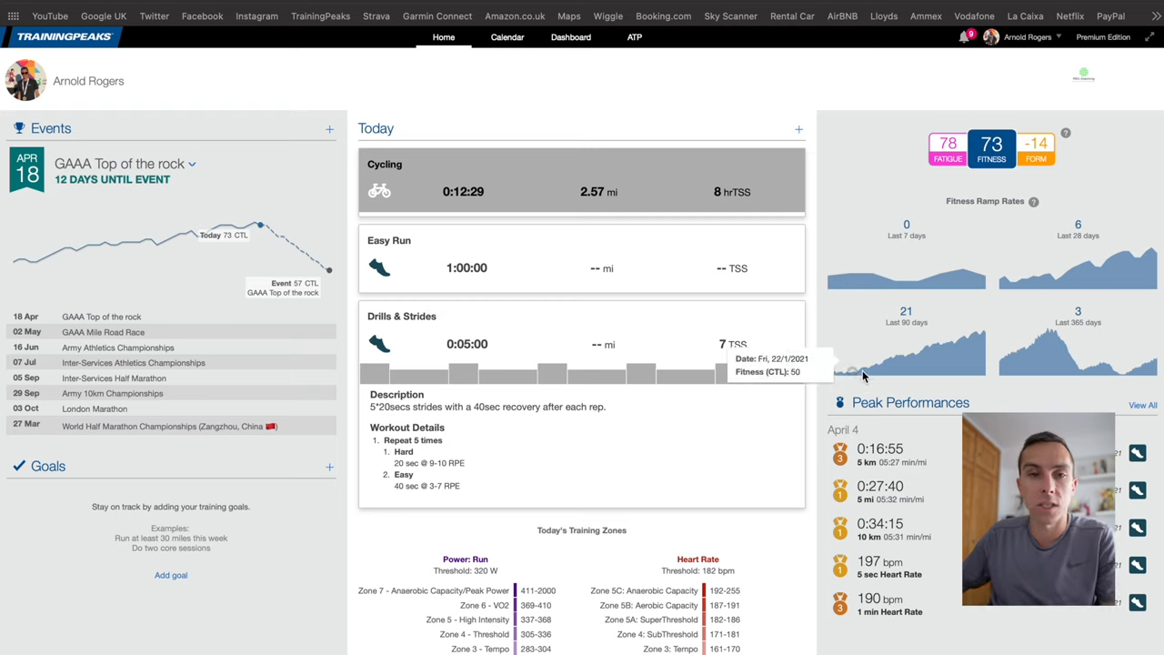
click(506, 37)
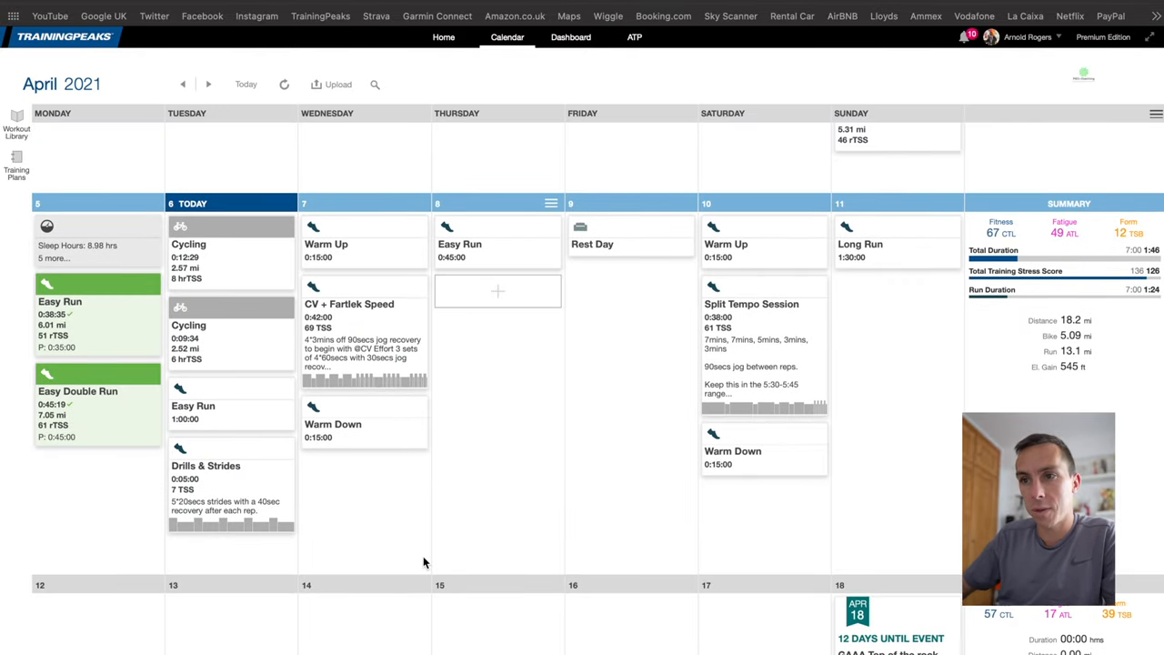
mouse_move(1132, 420)
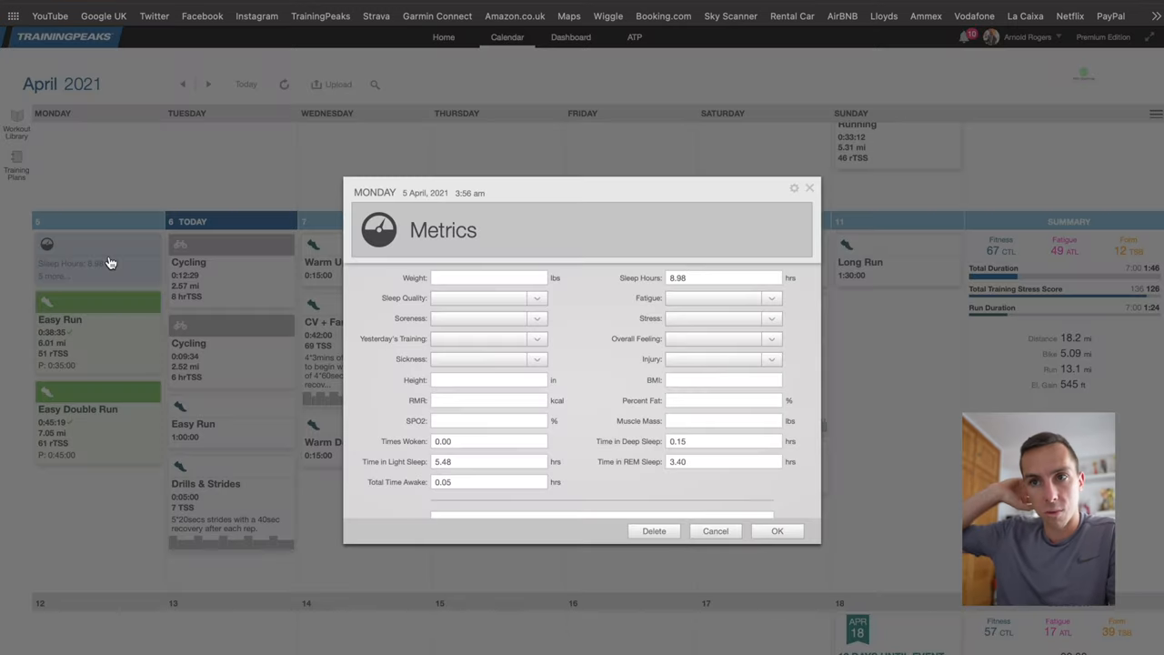
Dismiss Monday's sleep metrics entry and scroll the calendar back to this week
scroll(down, 3)
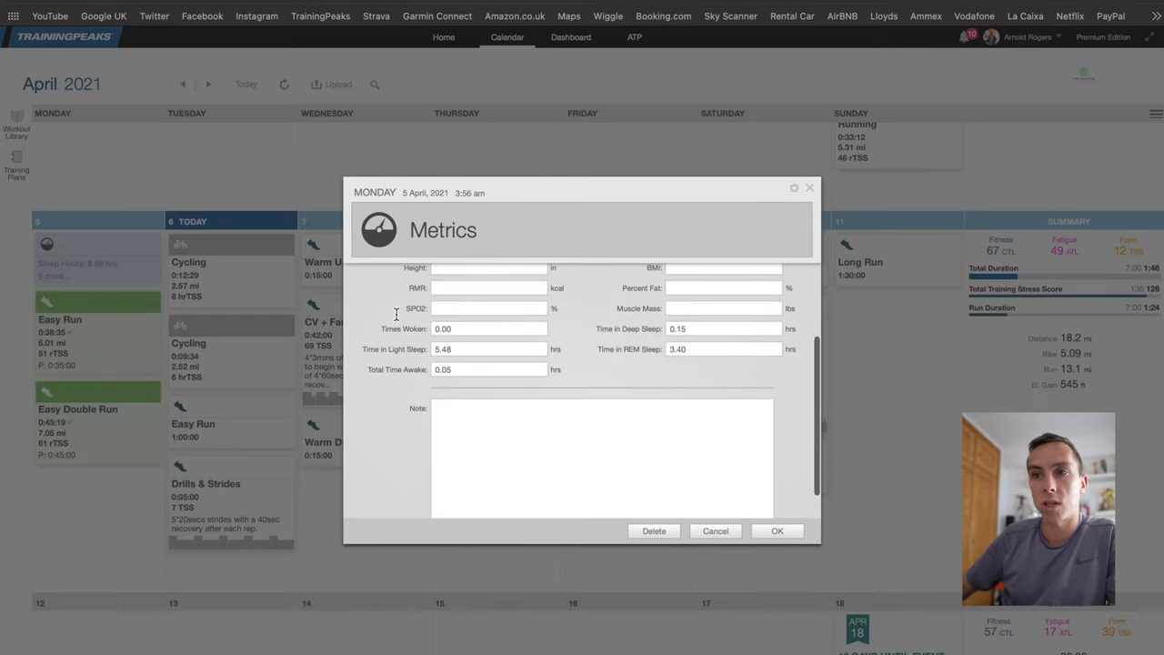
click(715, 531)
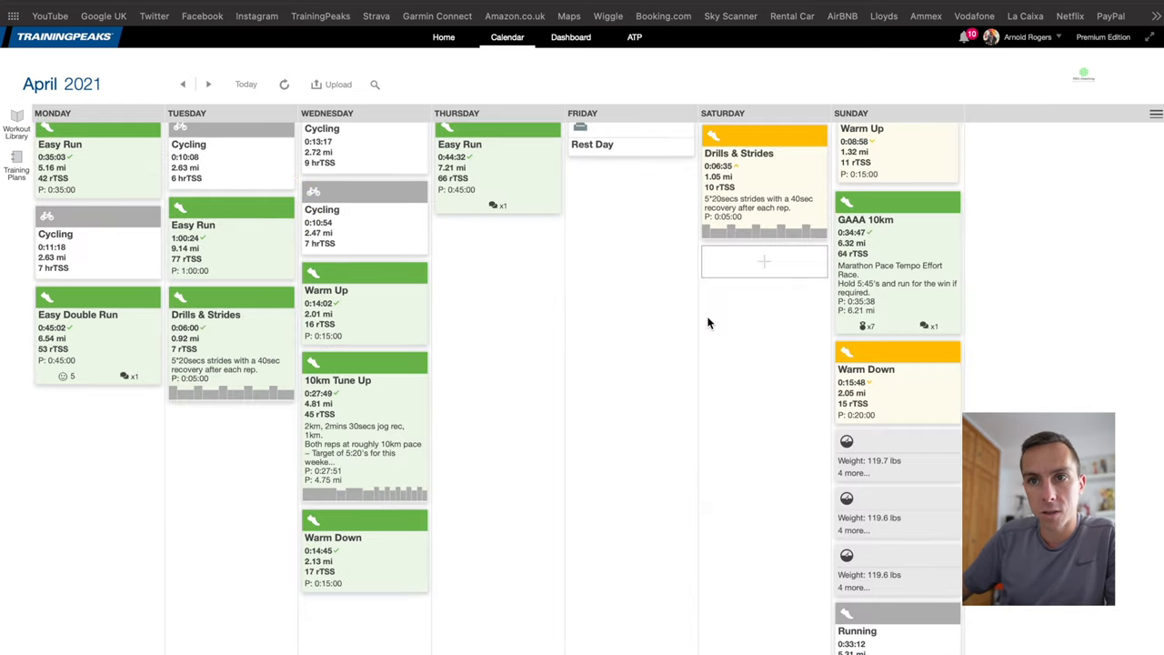
scroll(down, 3)
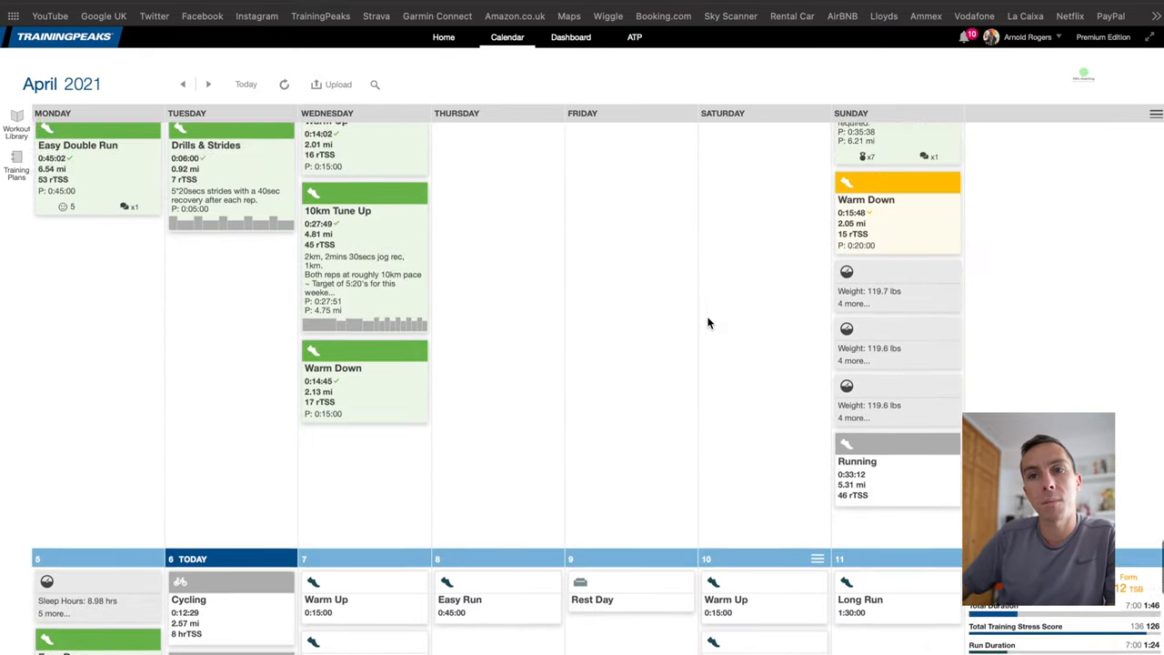
scroll(down, 3)
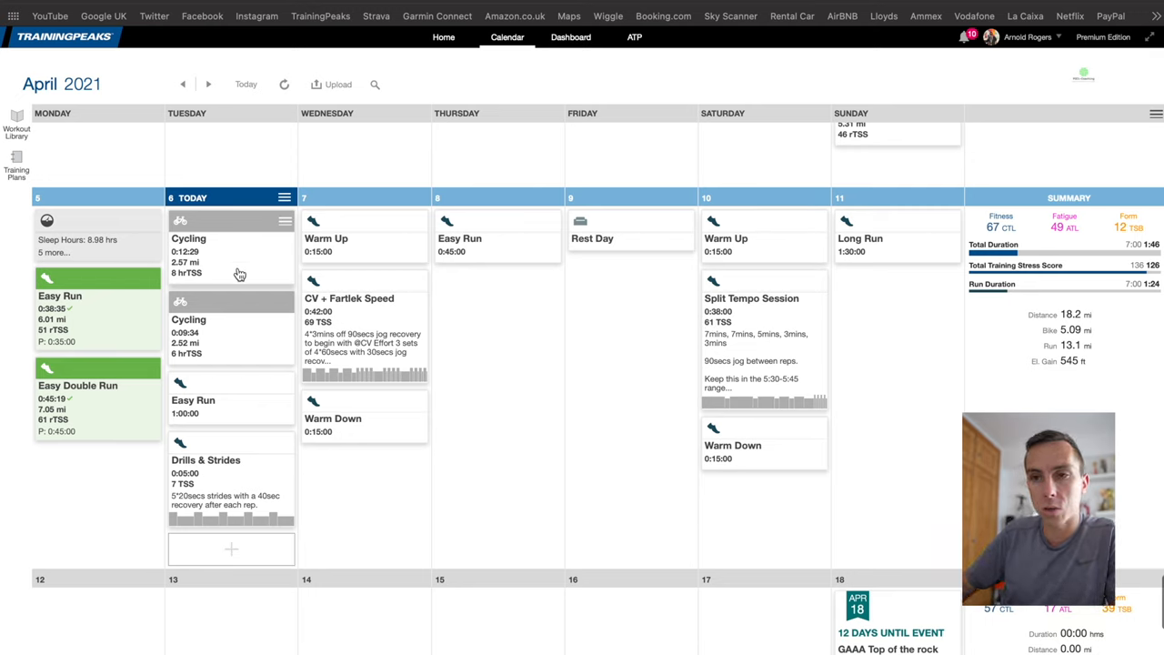
mouse_move(248, 290)
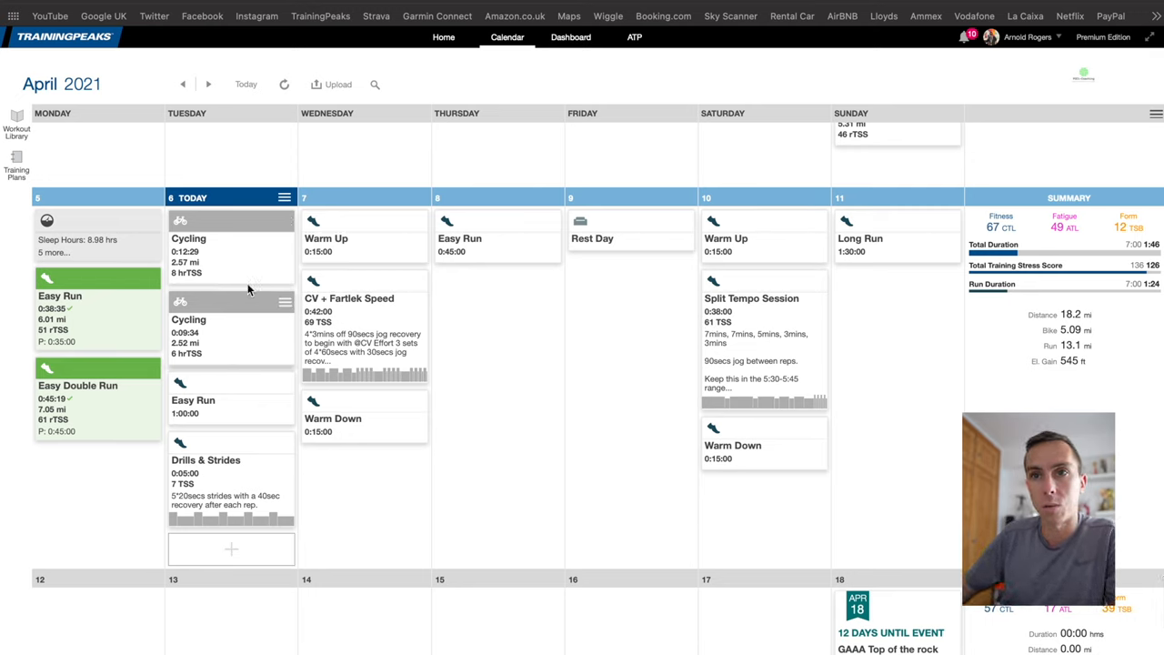
Open Tuesday's one-hour Easy Run and scroll through its planned duration, feel and equipment fields
click(193, 401)
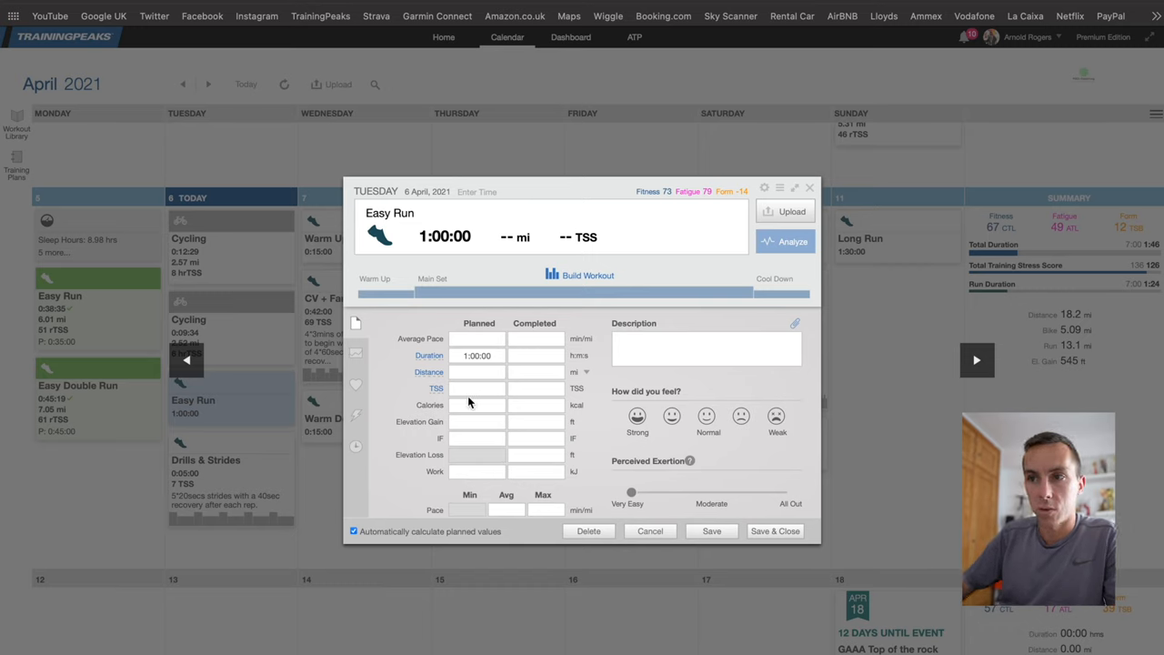
mouse_move(628, 382)
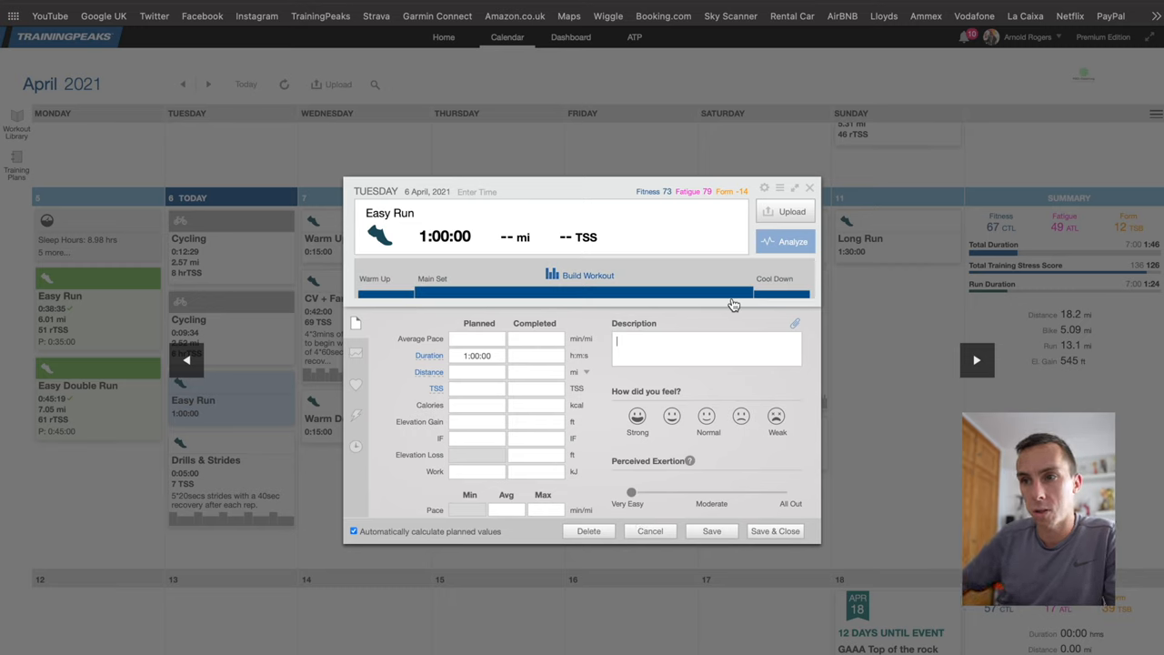
scroll(down, 3)
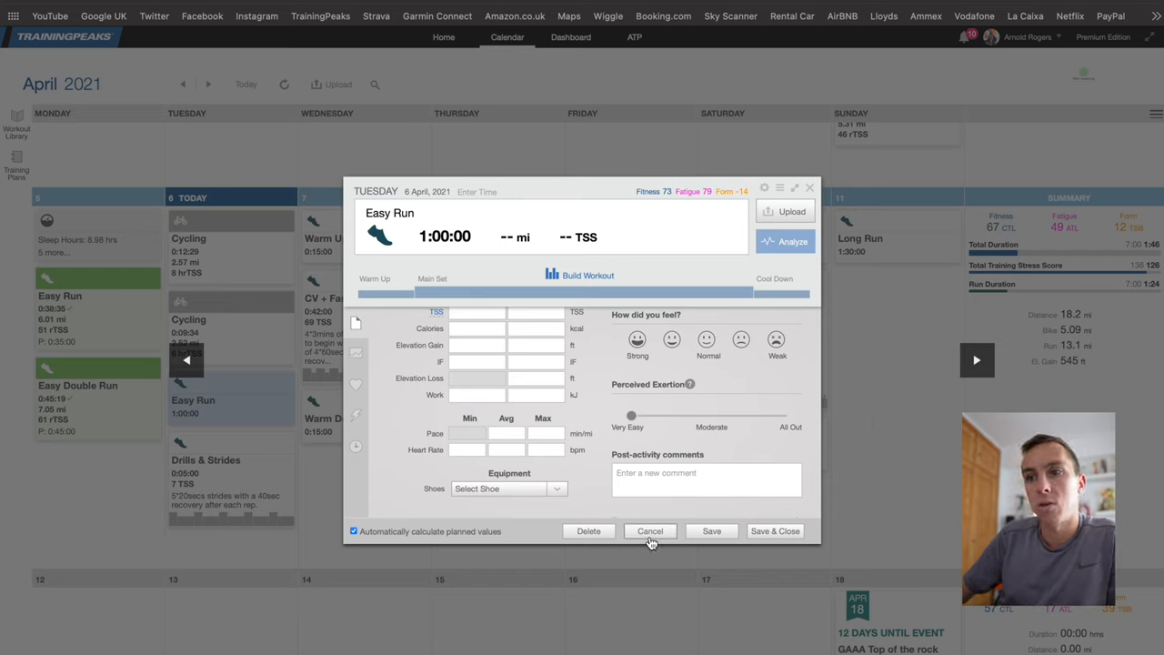
mouse_move(491, 495)
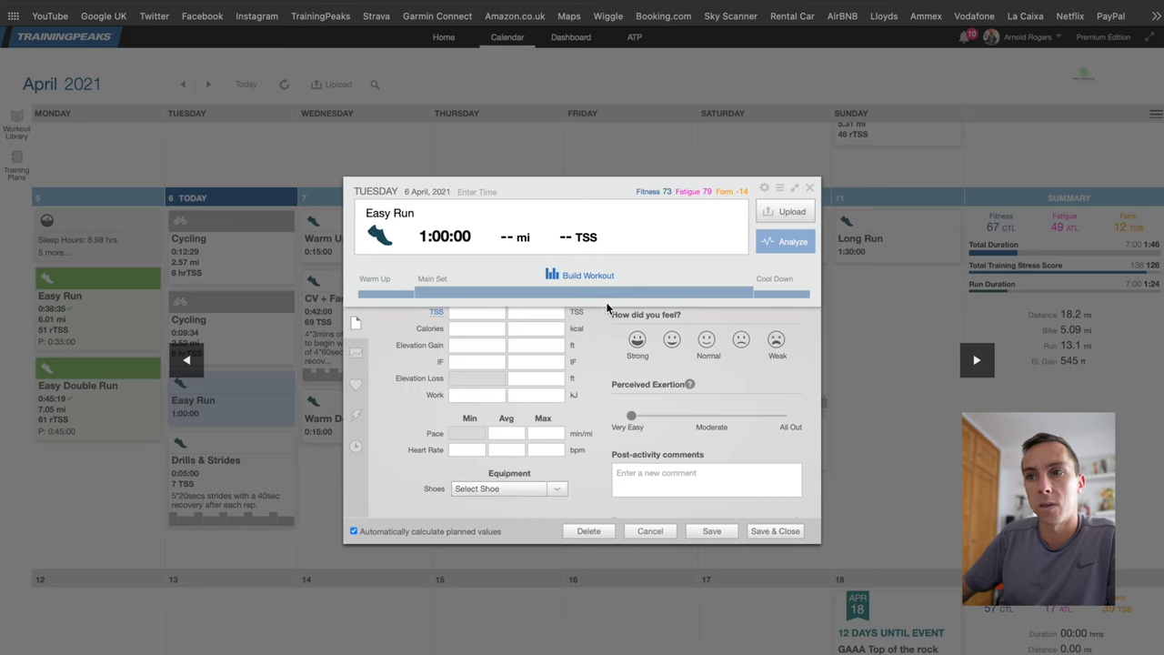
Close Tuesday's workout and open the Analyze view for Monday's 6.01 mi Easy Run
click(649, 530)
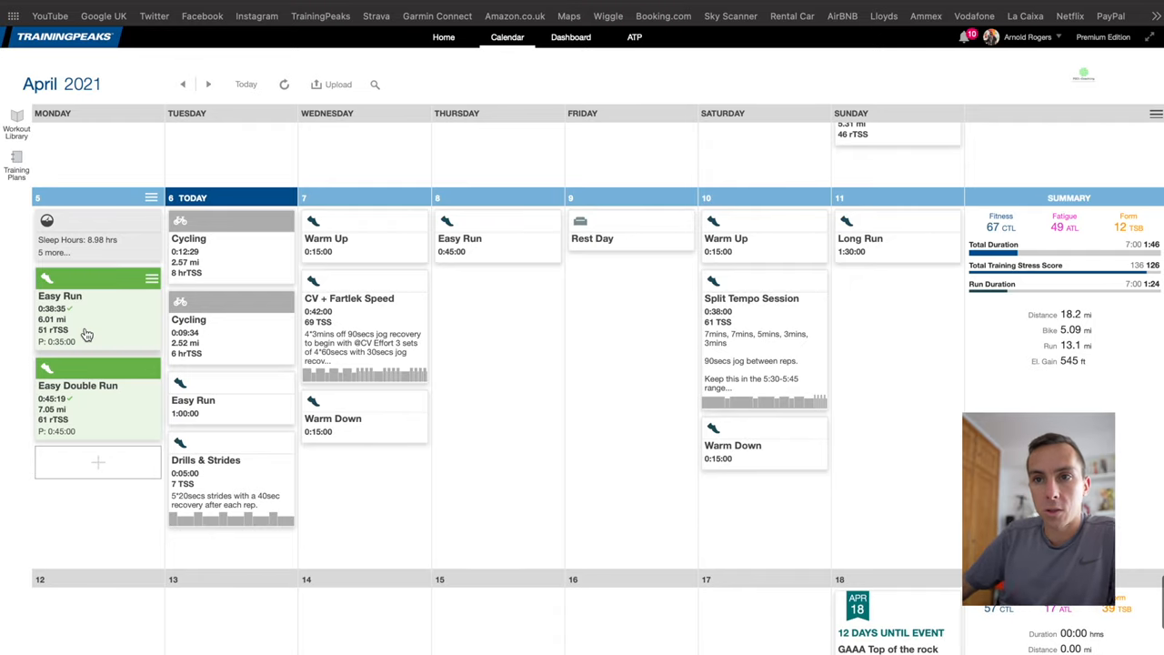
click(73, 310)
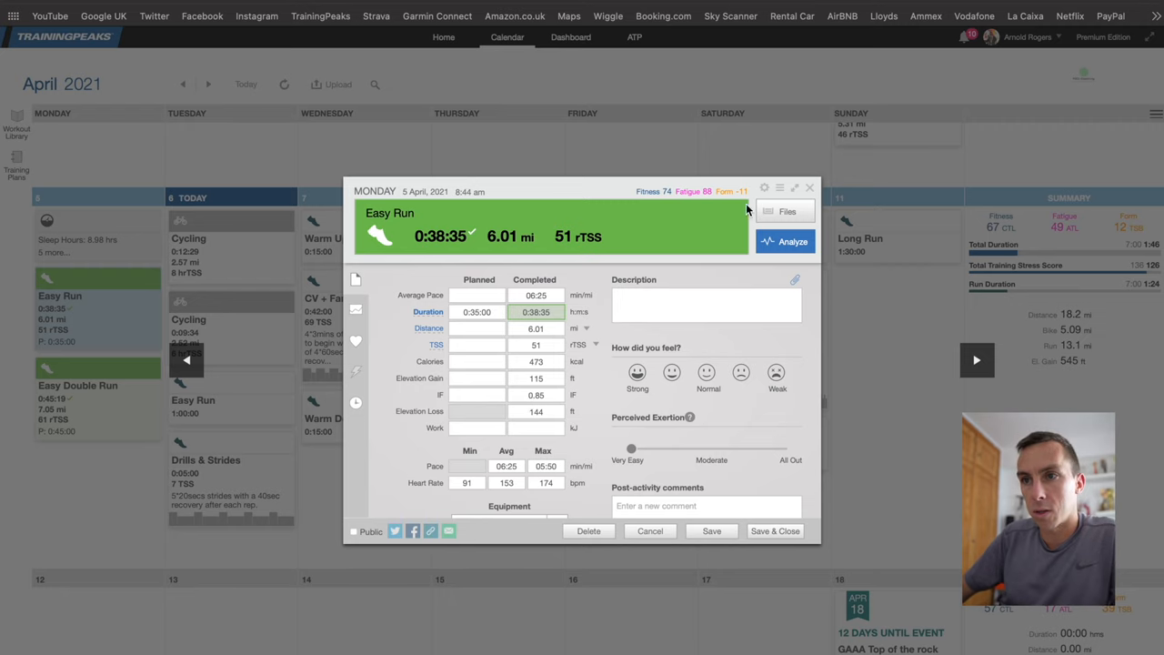
click(478, 311)
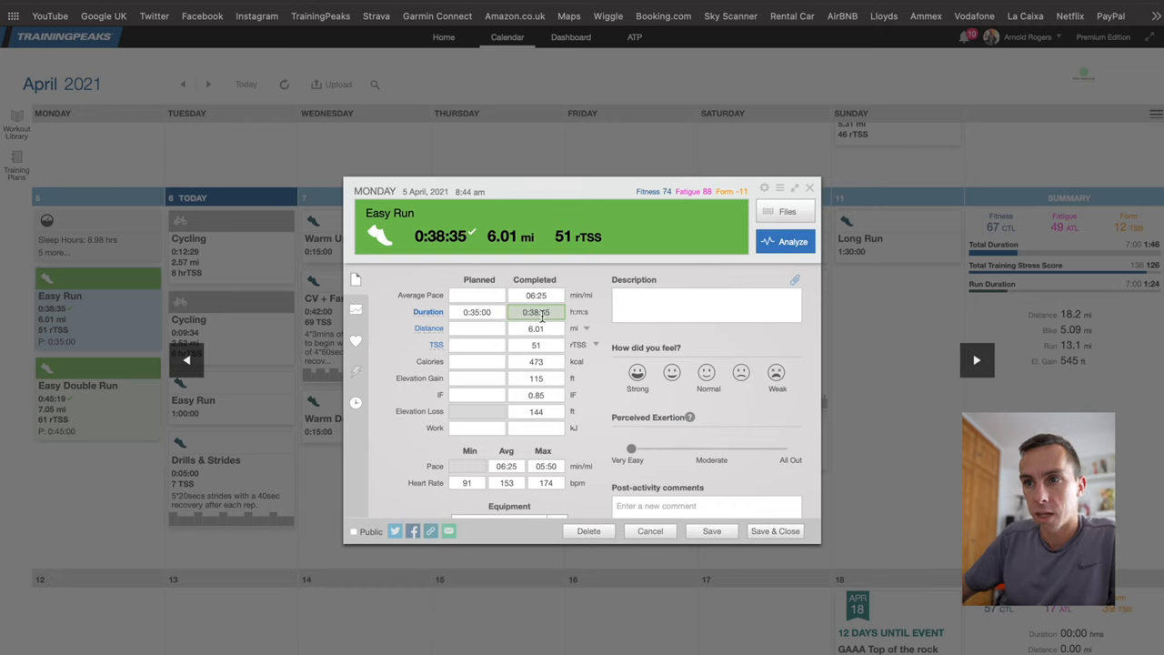
scroll(down, 3)
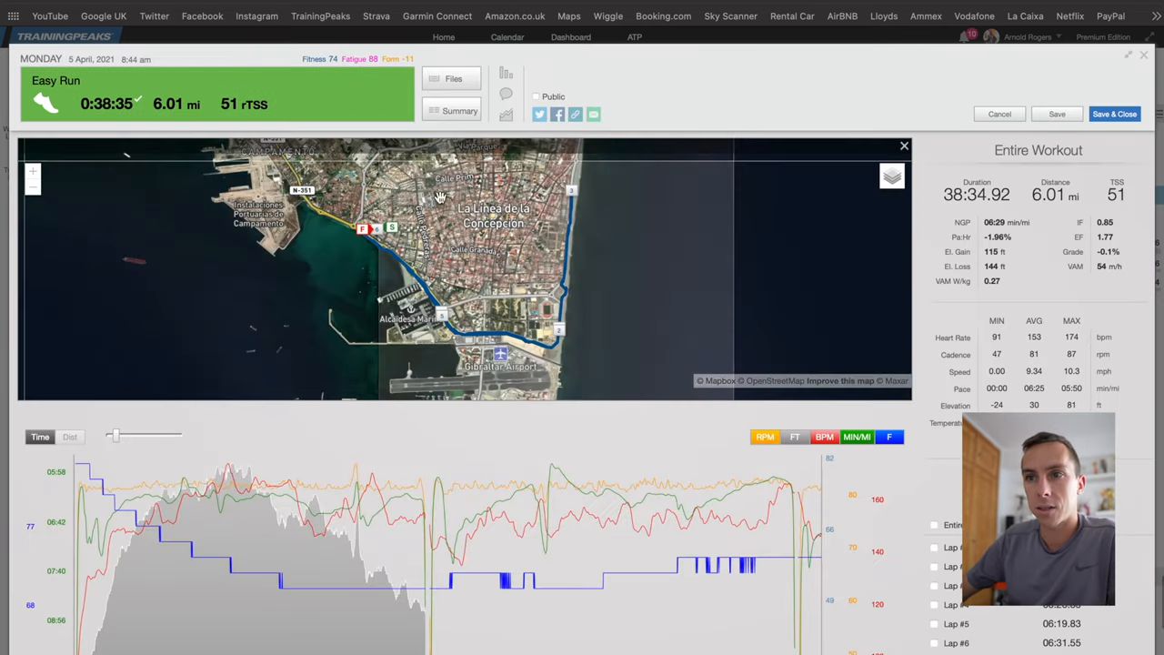
scroll(down, 3)
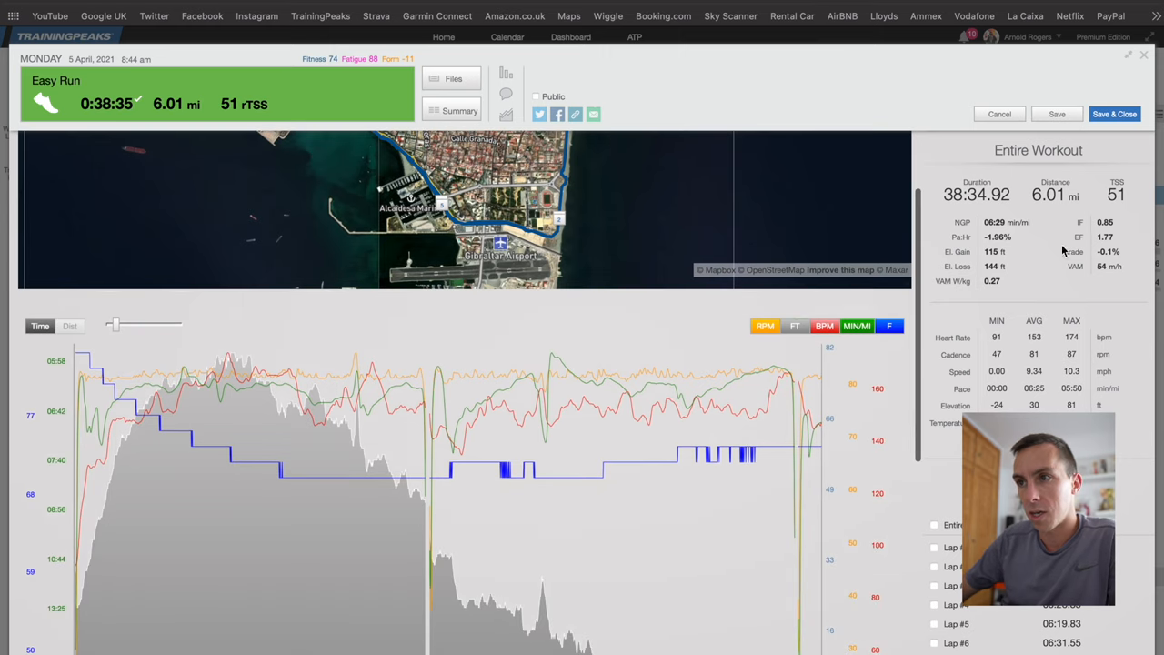
mouse_move(947, 359)
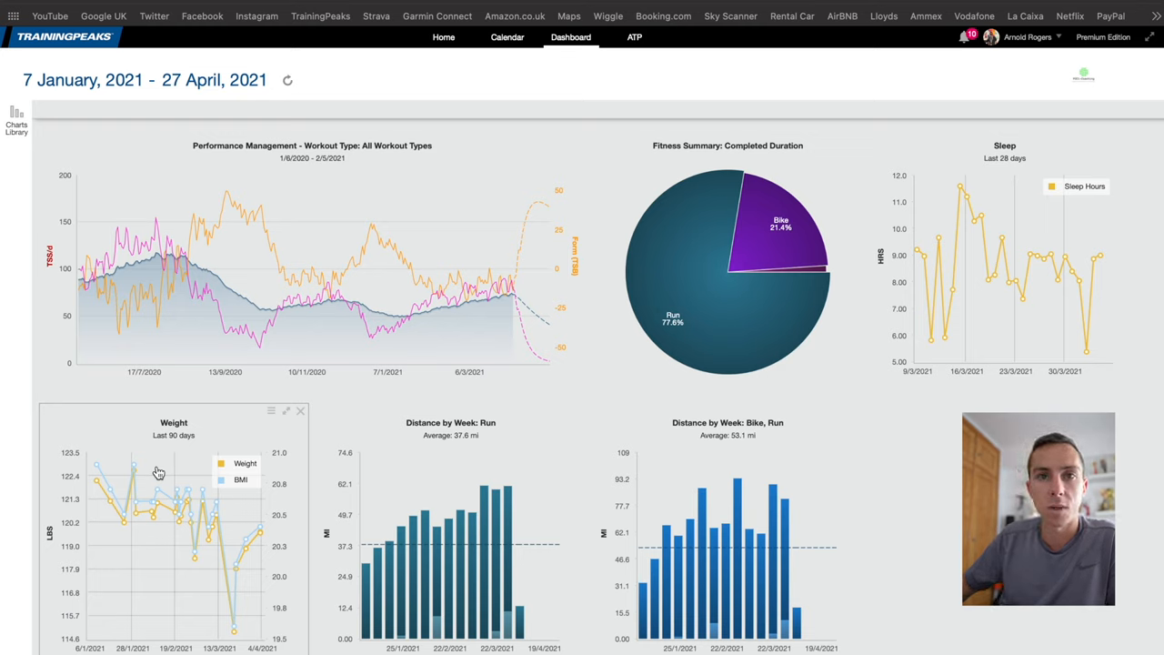
mouse_move(843, 518)
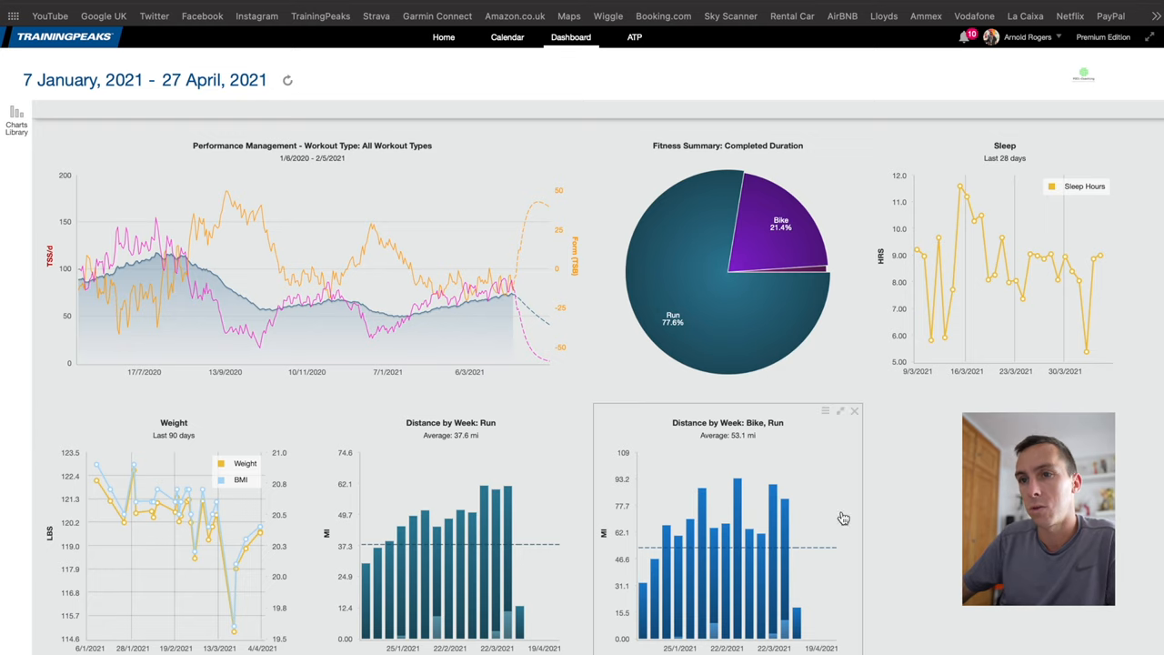
mouse_move(998, 313)
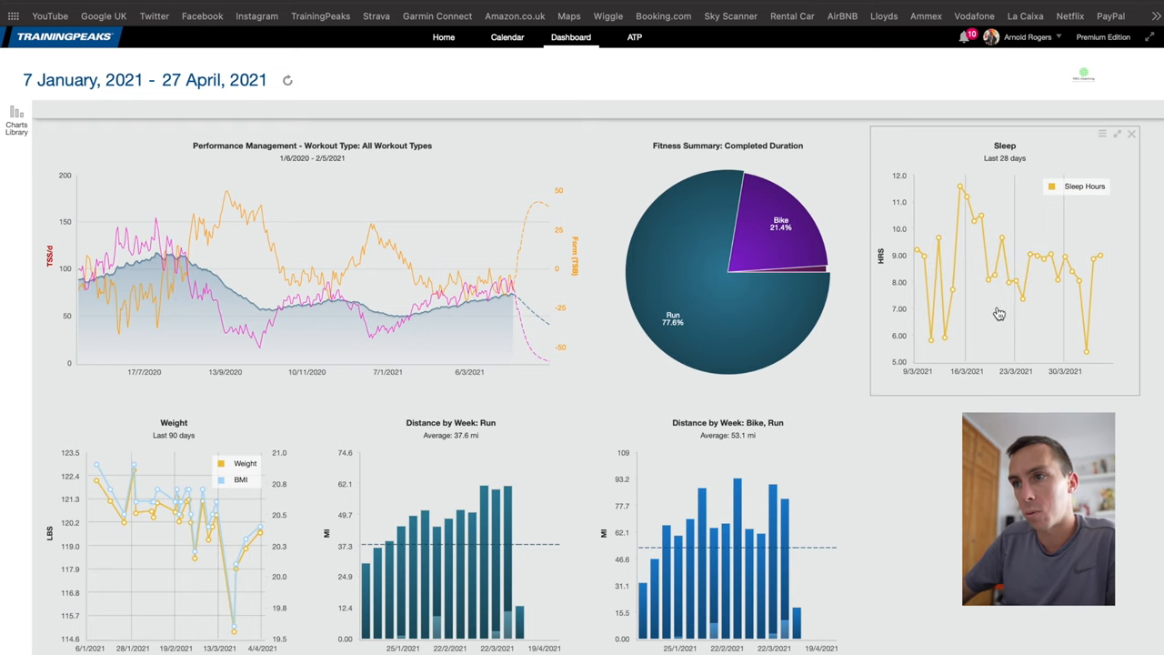
mouse_move(1021, 270)
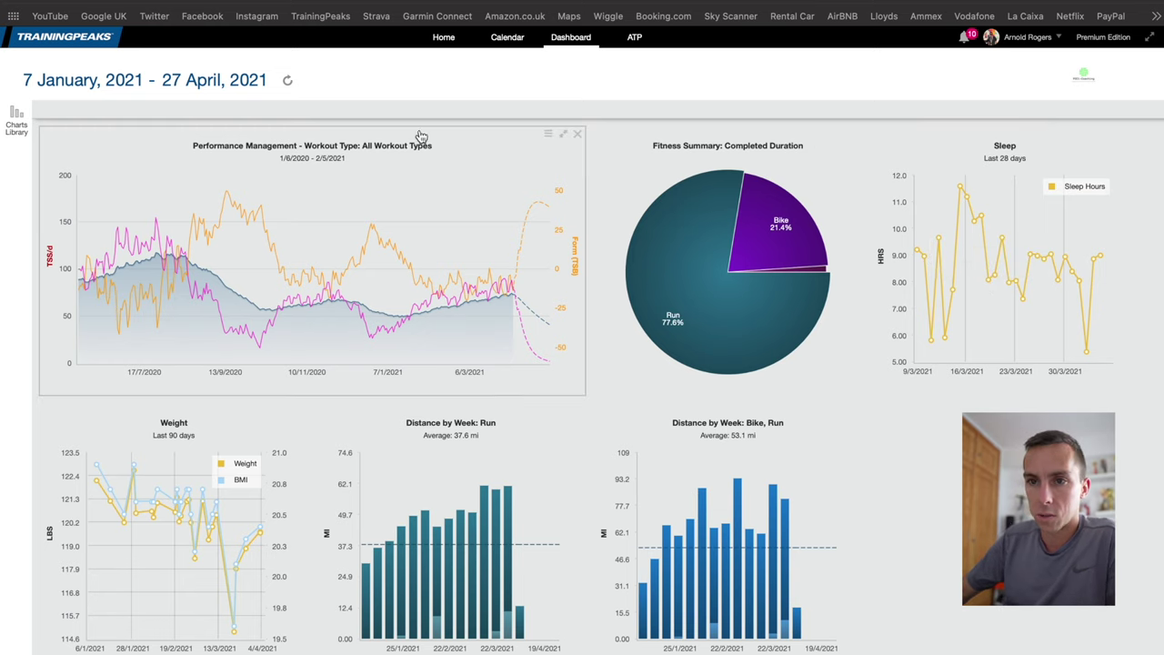
mouse_move(437, 325)
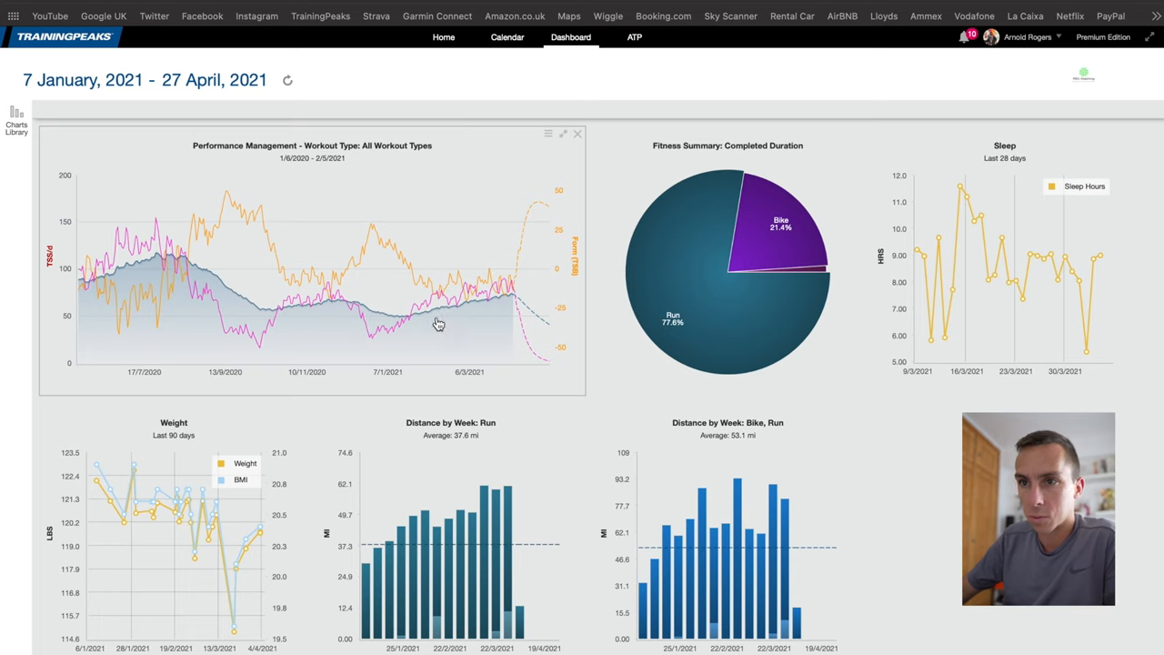
mouse_move(860, 121)
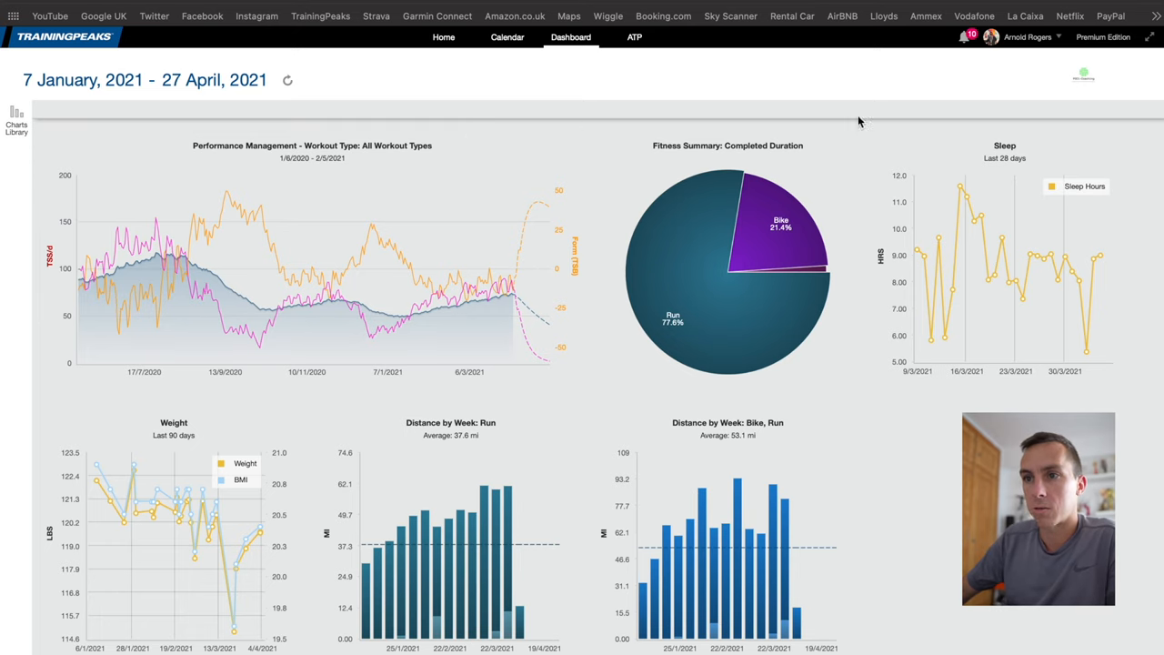
mouse_move(718, 200)
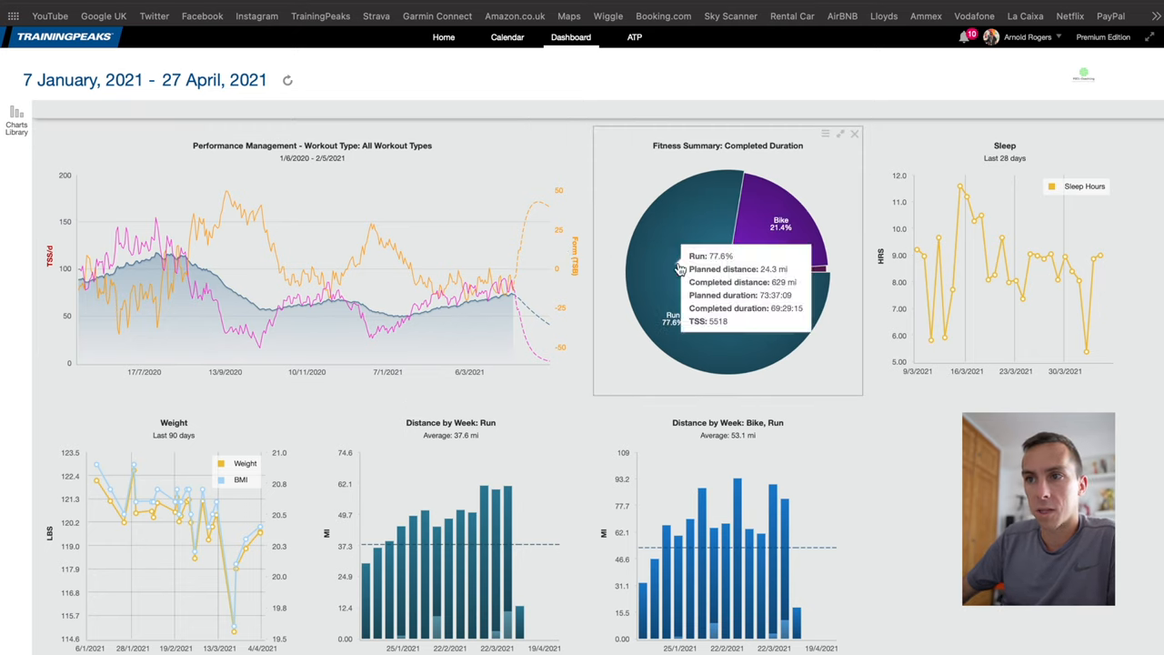
mouse_move(760, 260)
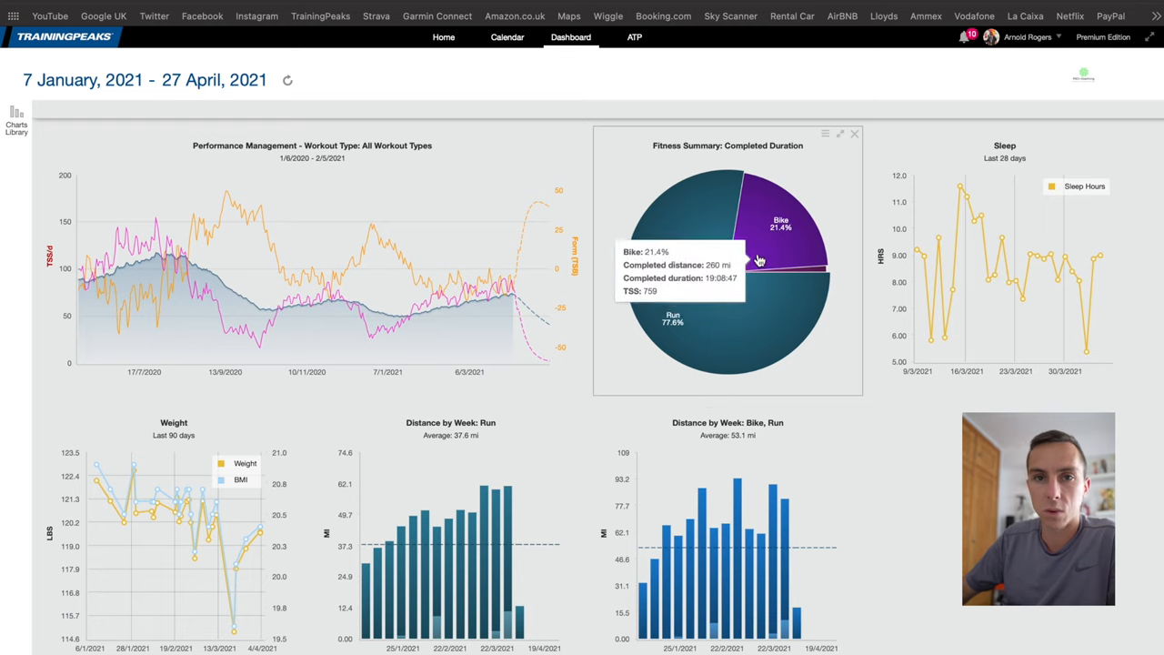
mouse_move(1041, 219)
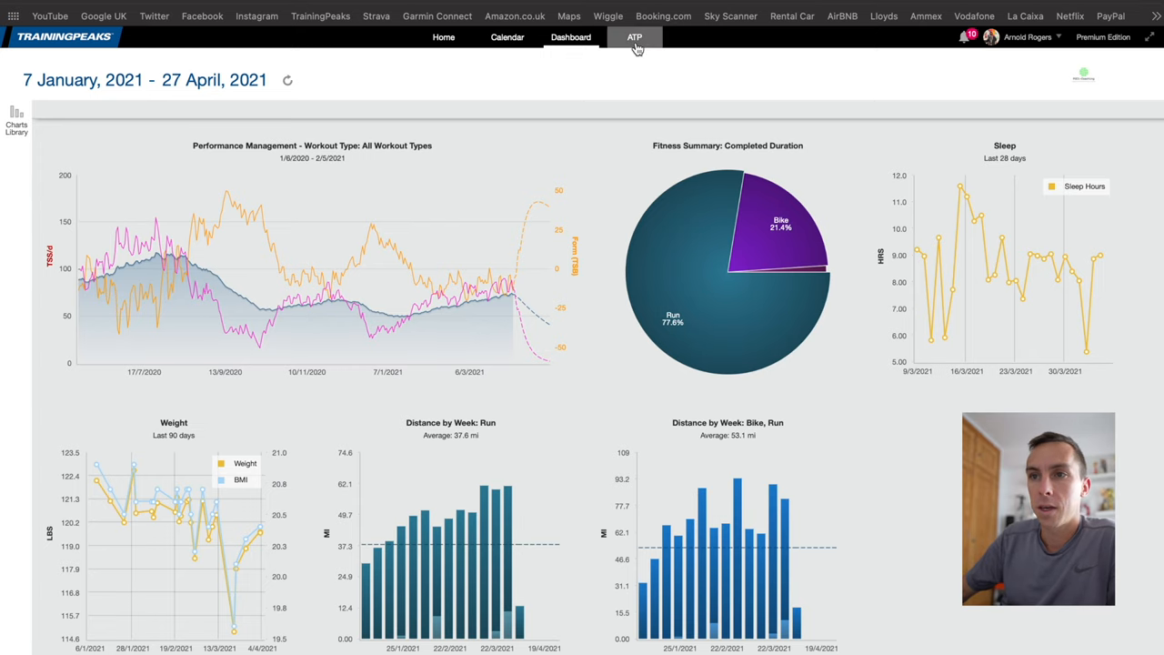
View the 2021 Annual Training Plan's weekly hours, then return to the Home page
click(634, 37)
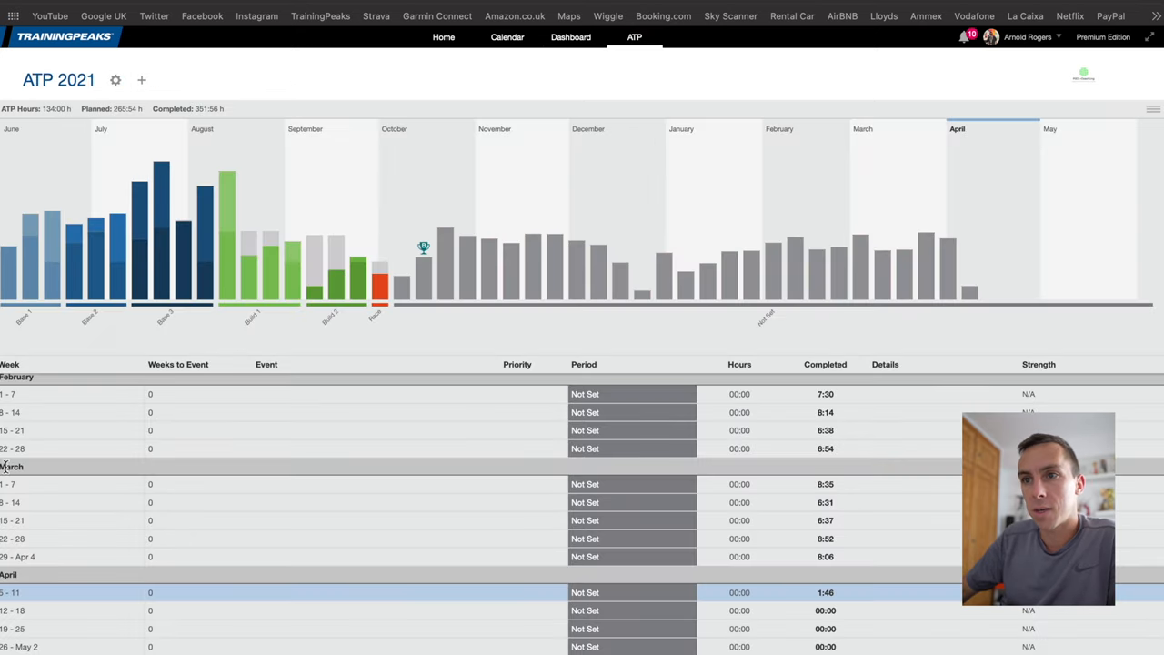
mouse_move(685, 348)
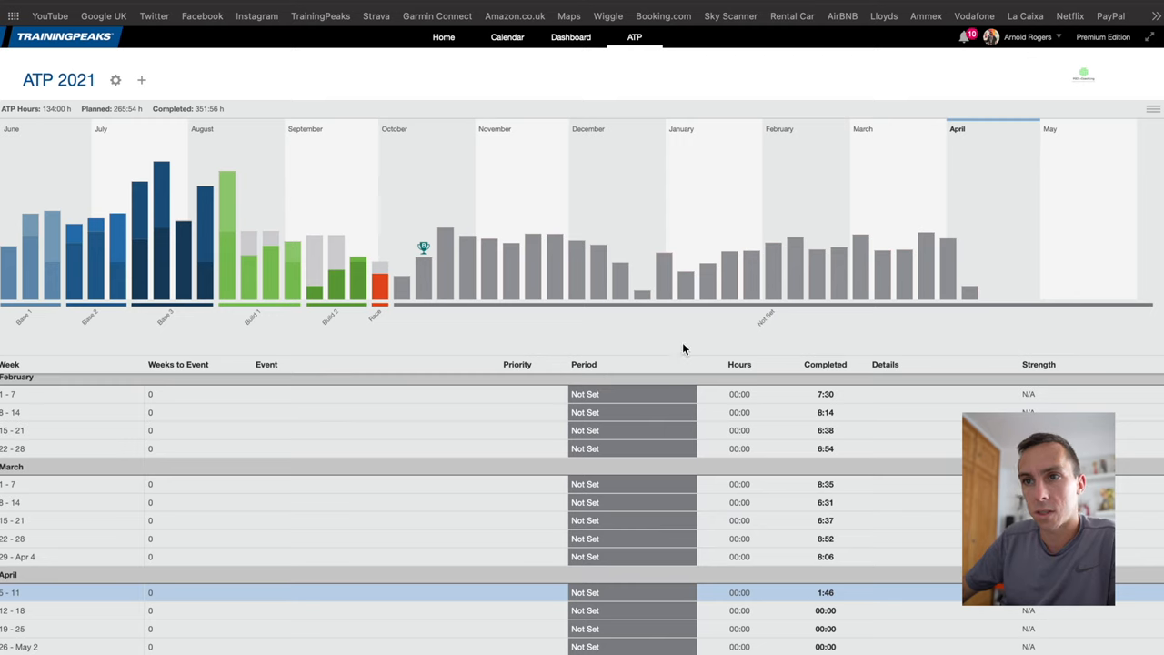
mouse_move(228, 255)
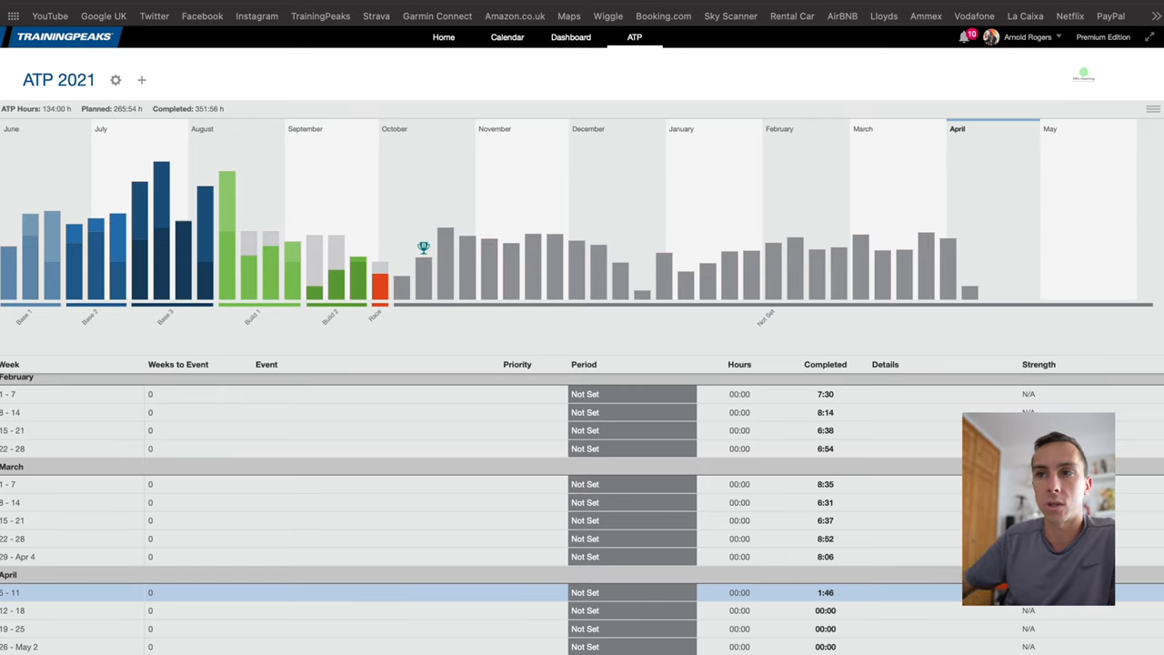
click(444, 38)
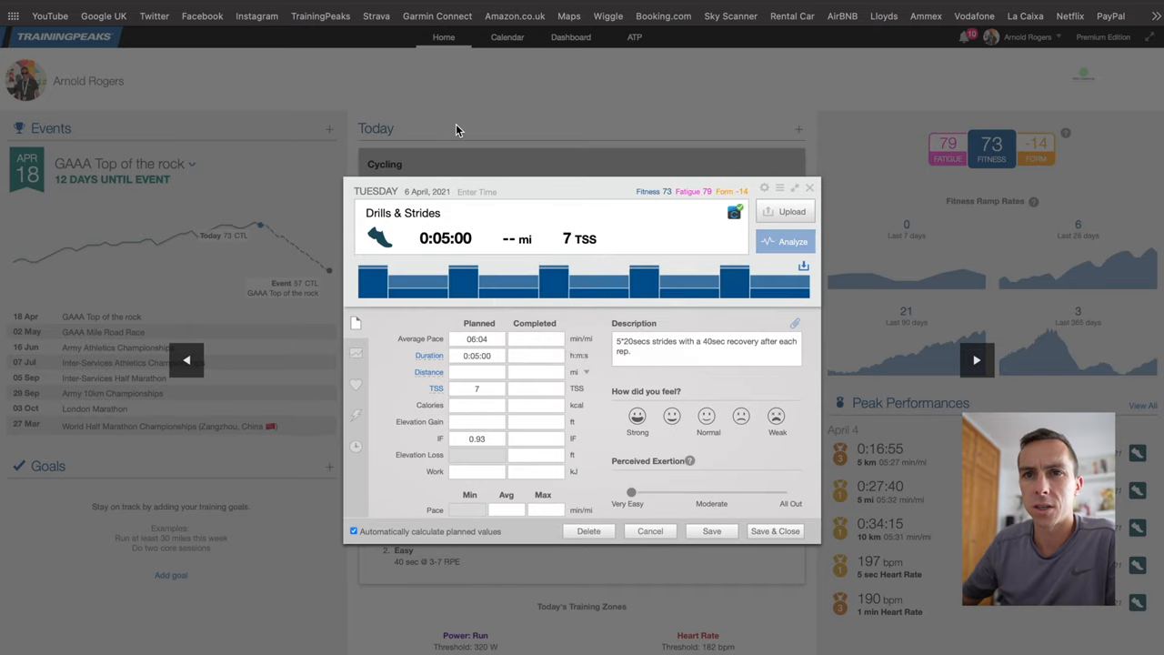
mouse_move(407, 161)
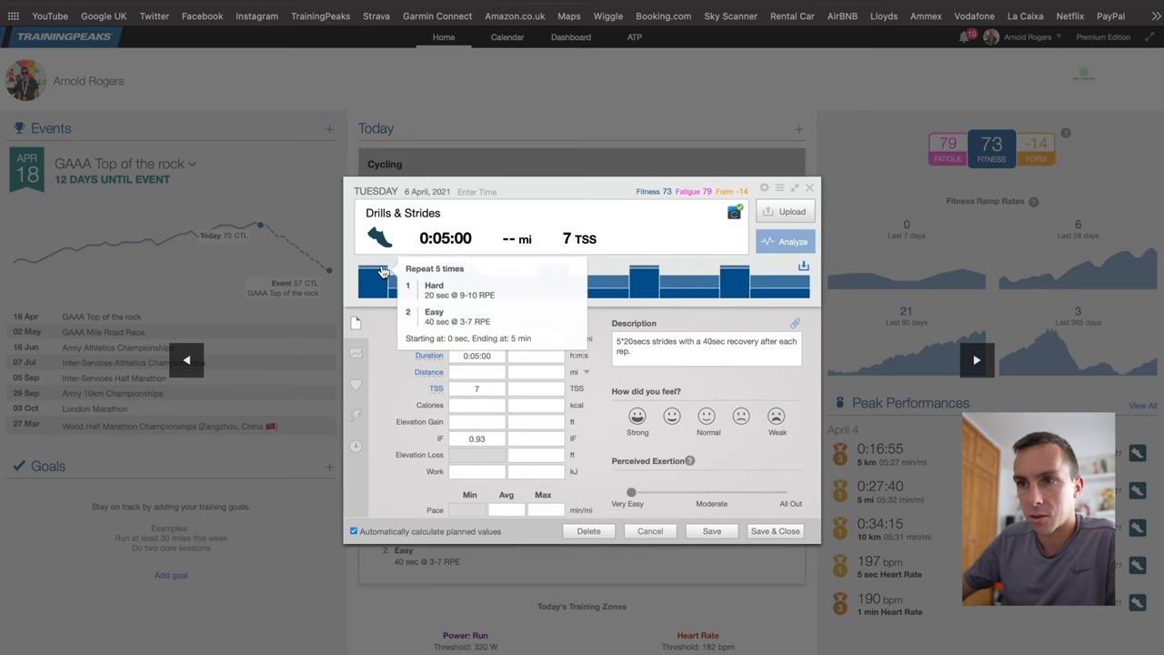
mouse_move(399, 307)
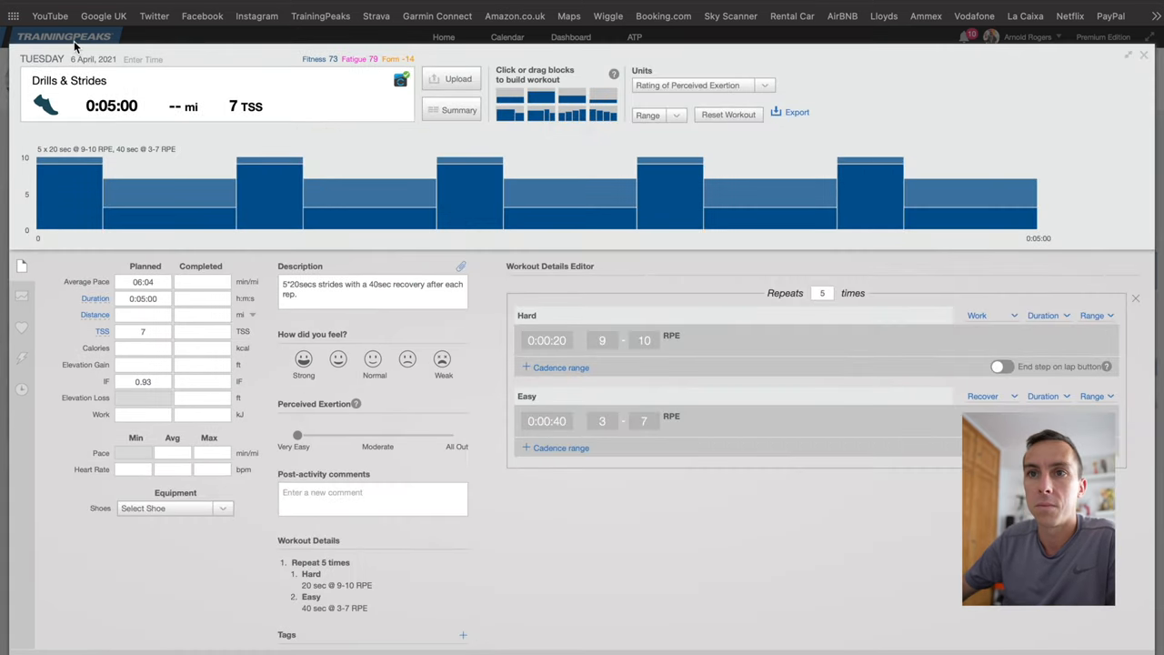
mouse_move(44, 207)
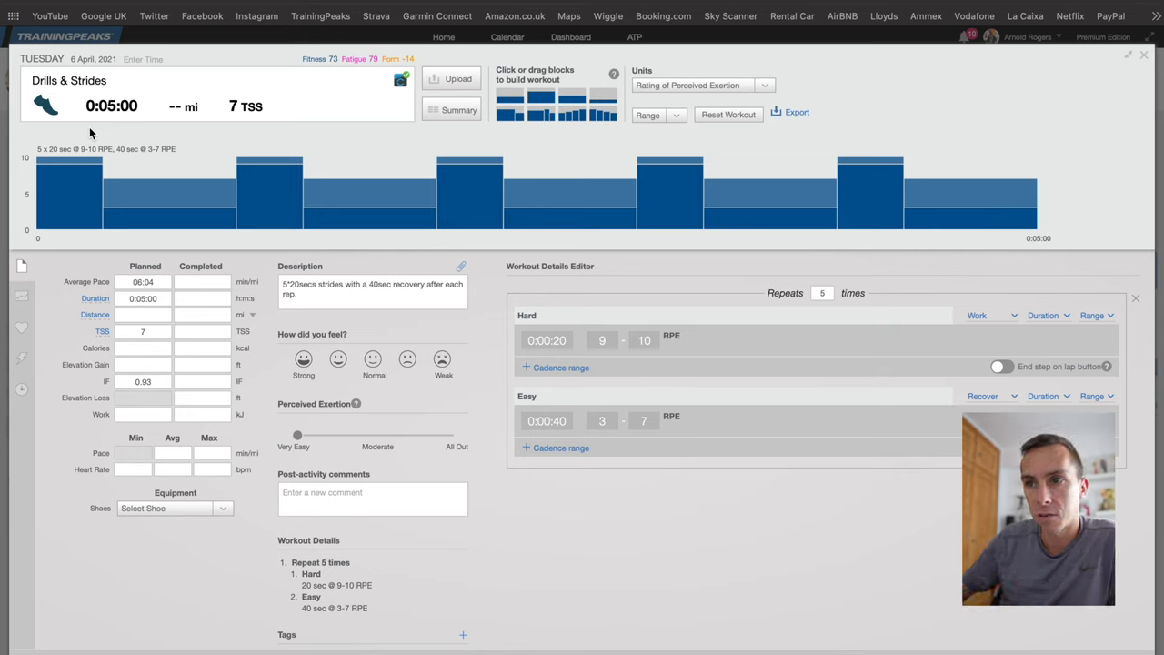
mouse_move(837, 273)
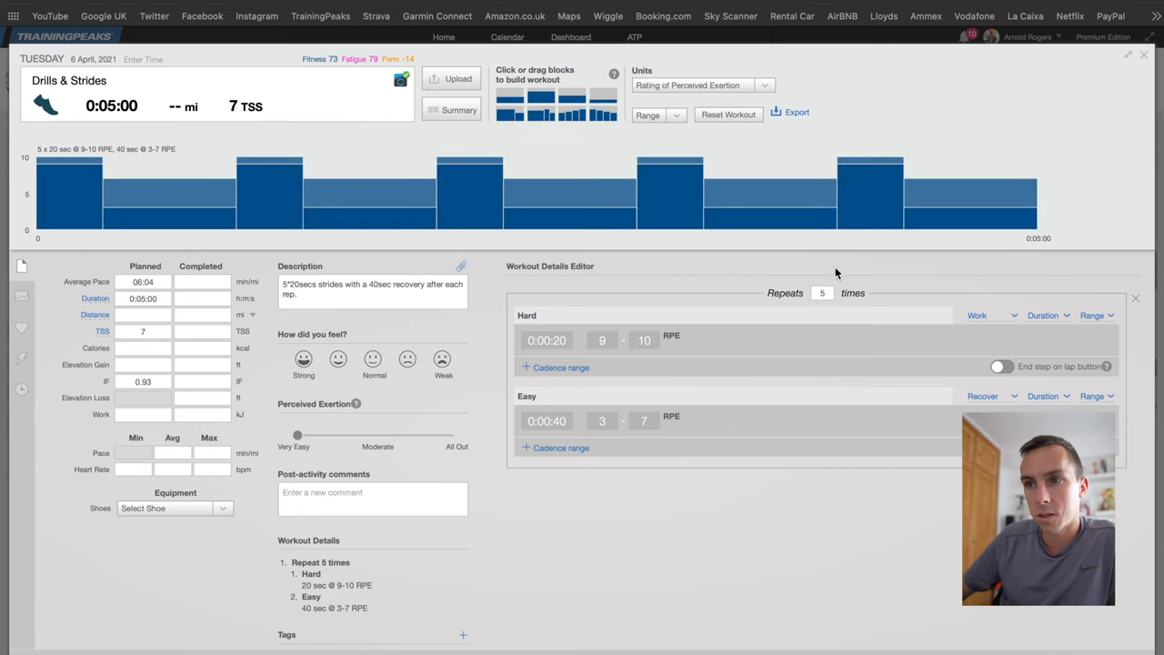
Expand the 20-second Hard step in the Drills & Strides builder to show its notes
click(559, 368)
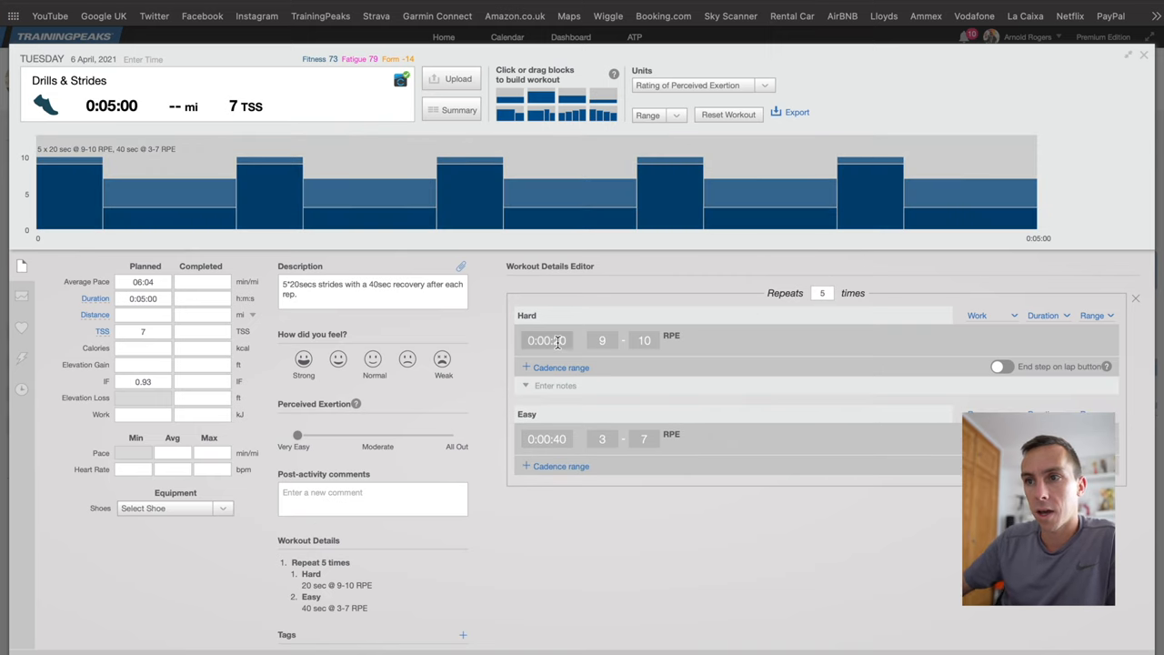